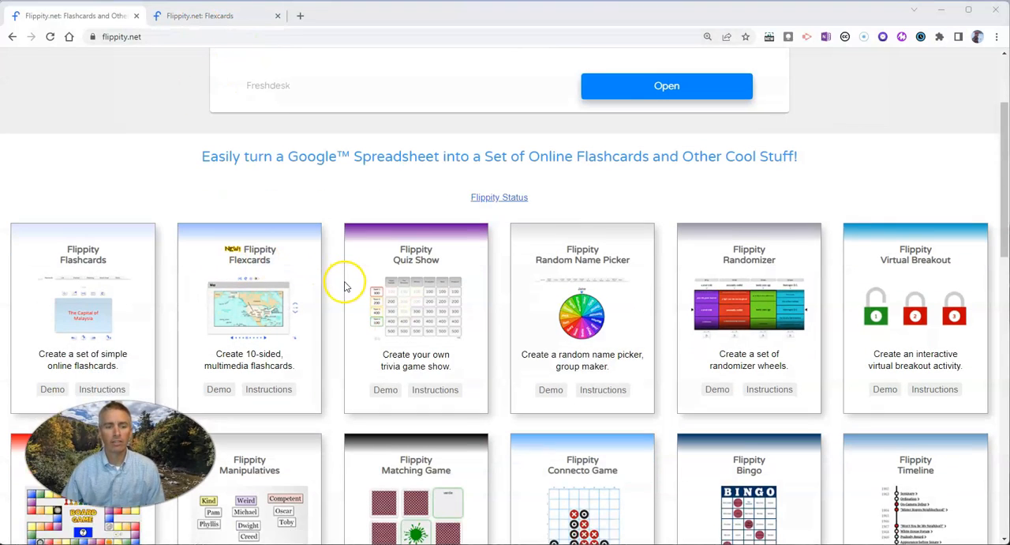
Flip through the sample Flexcards demo, cycling the first two cards through their capital, map and GDP sides
scroll(down, 3)
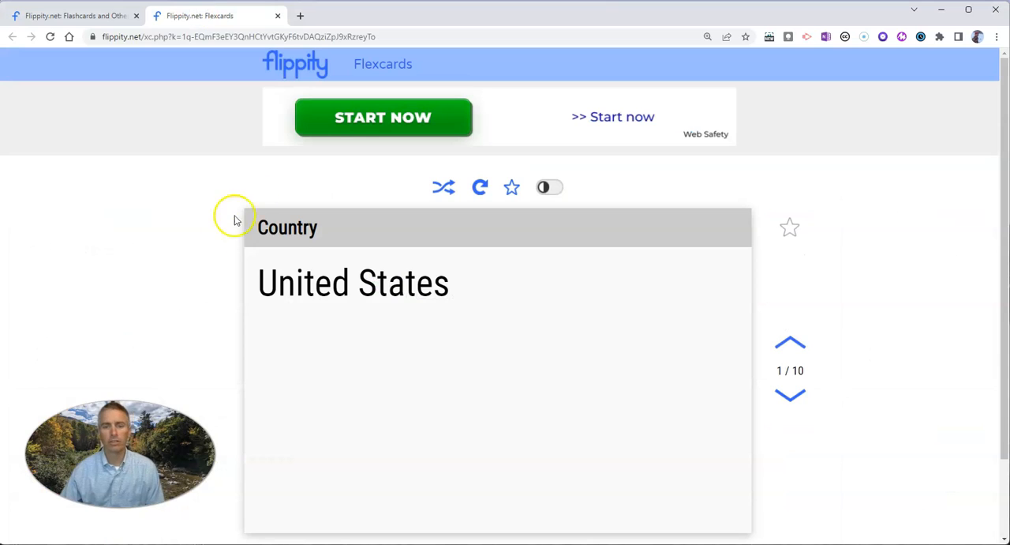
scroll(down, 3)
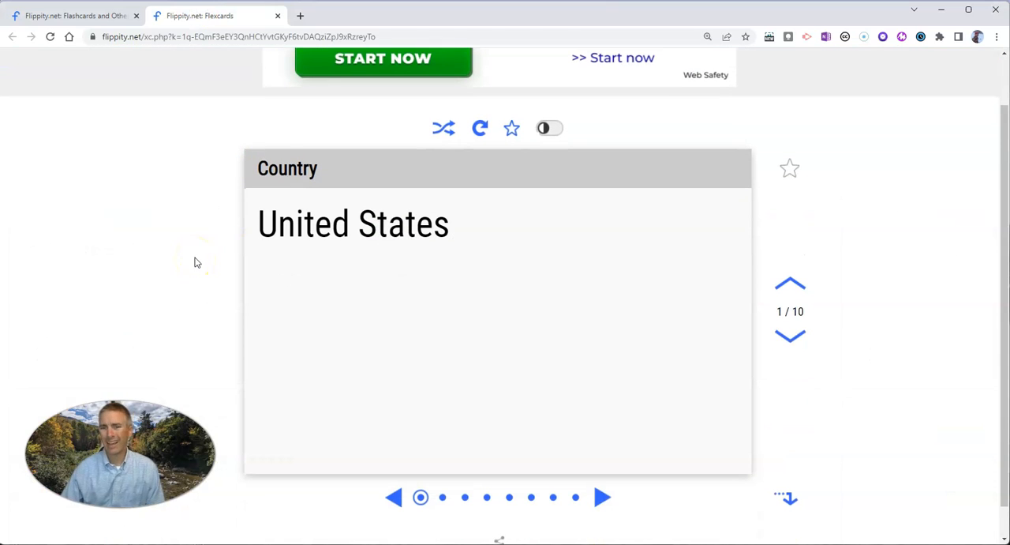
mouse_move(200, 255)
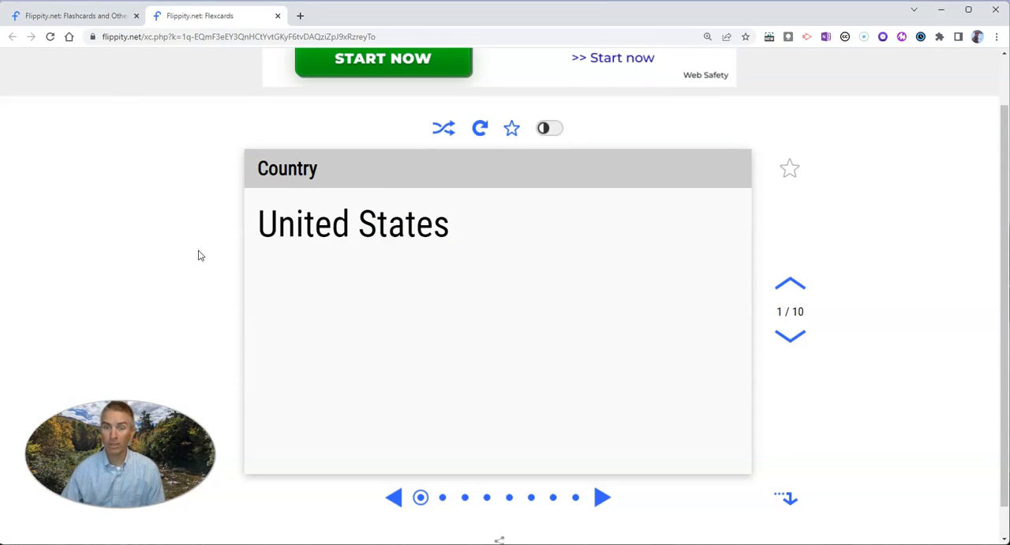
mouse_move(230, 256)
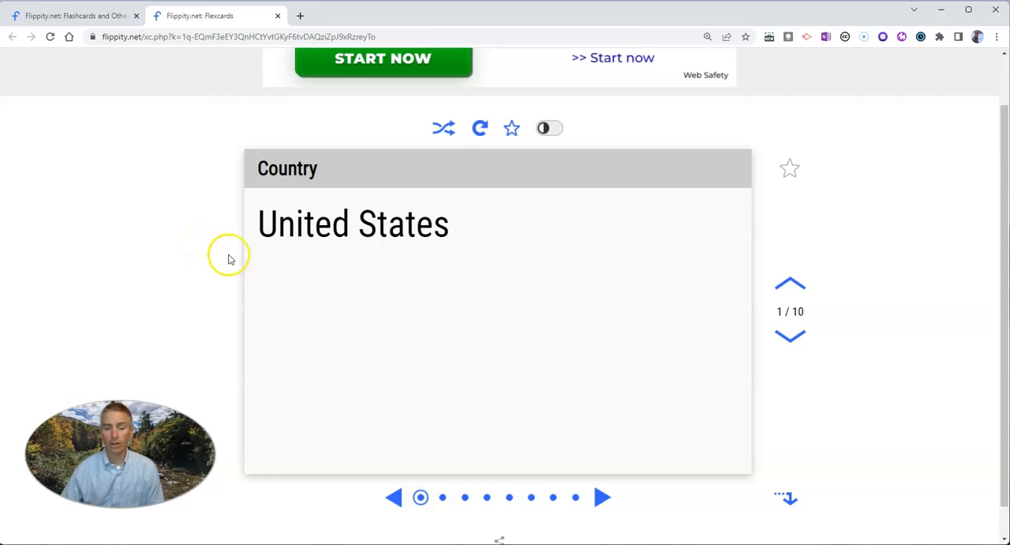
click(603, 496)
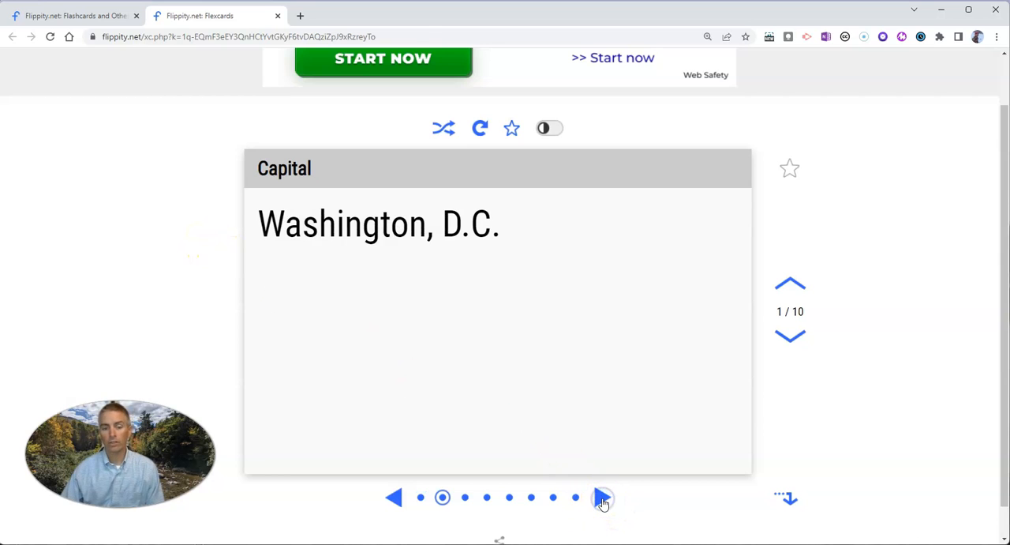
click(603, 496)
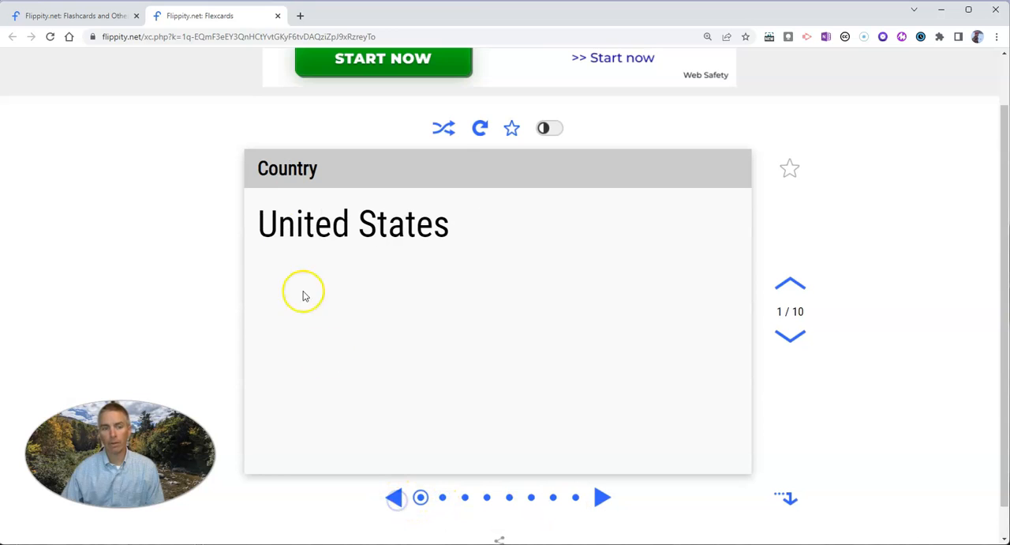
click(604, 498)
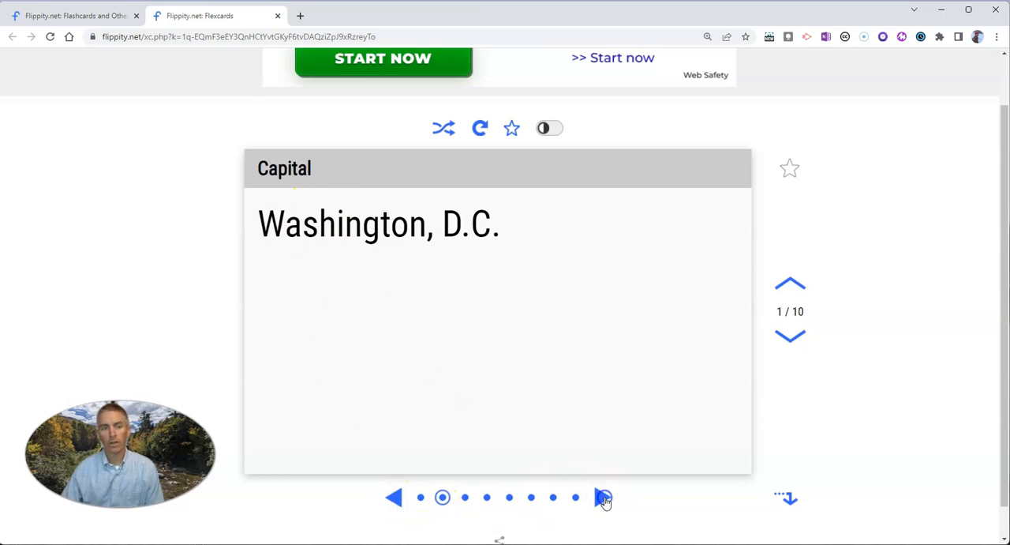
click(605, 497)
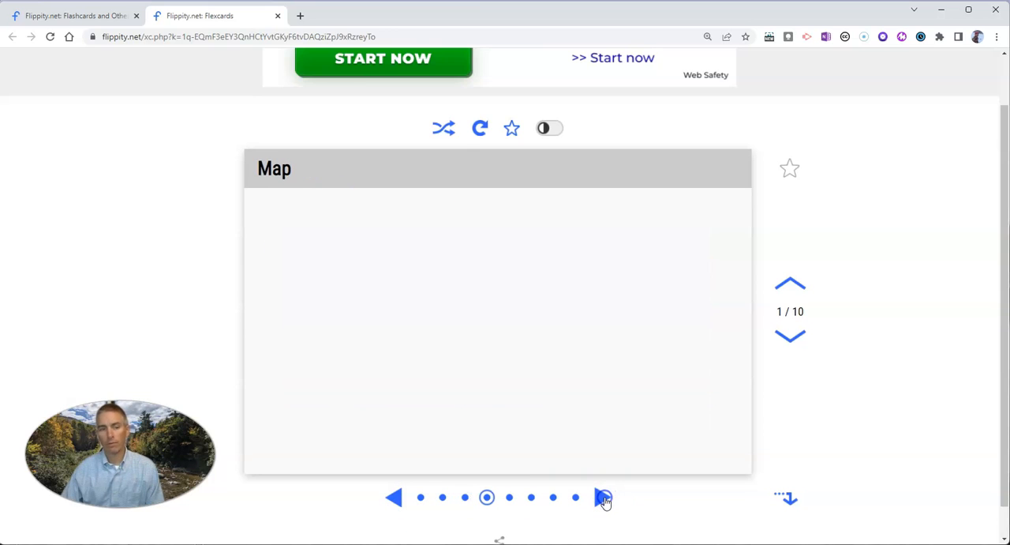
click(603, 497)
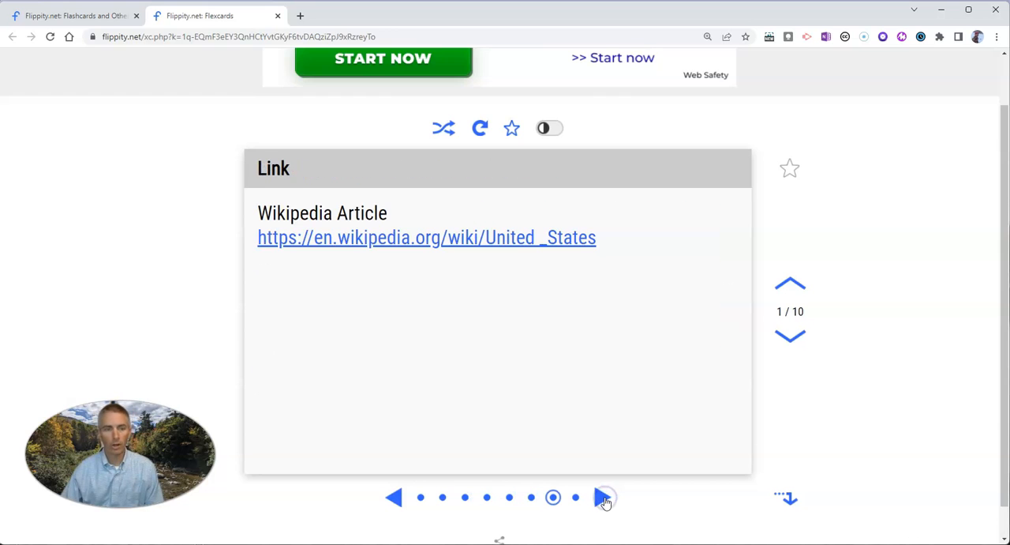
click(604, 497)
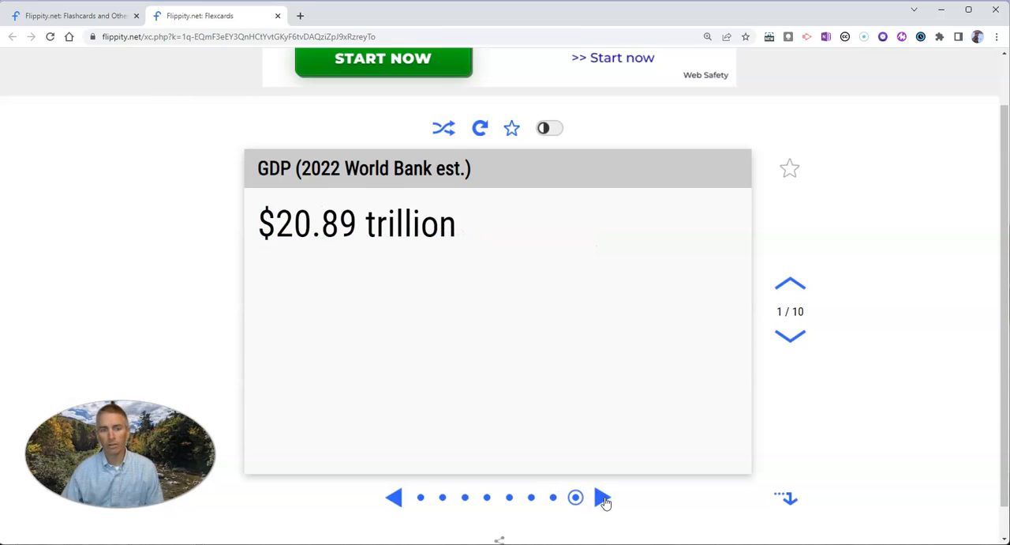
click(790, 335)
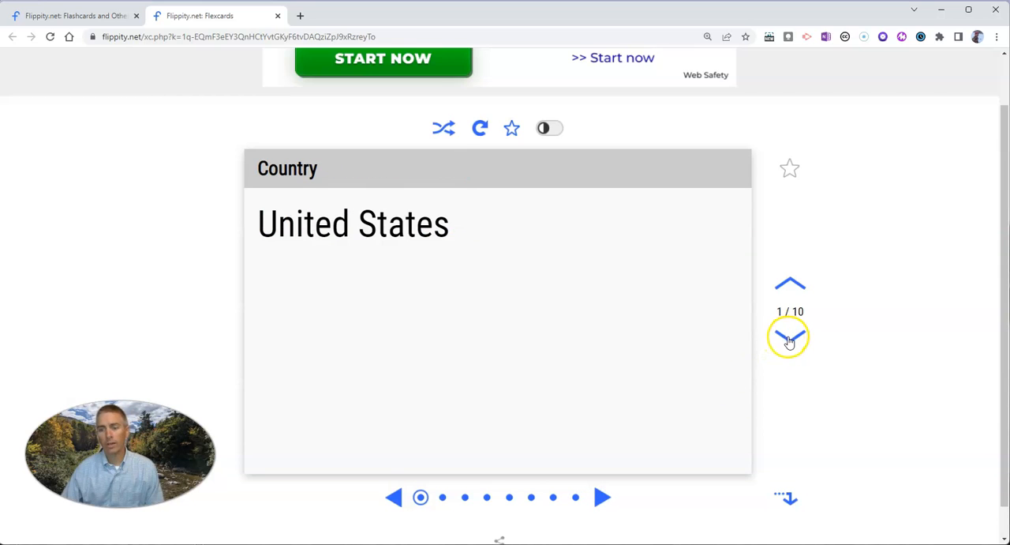
click(790, 338)
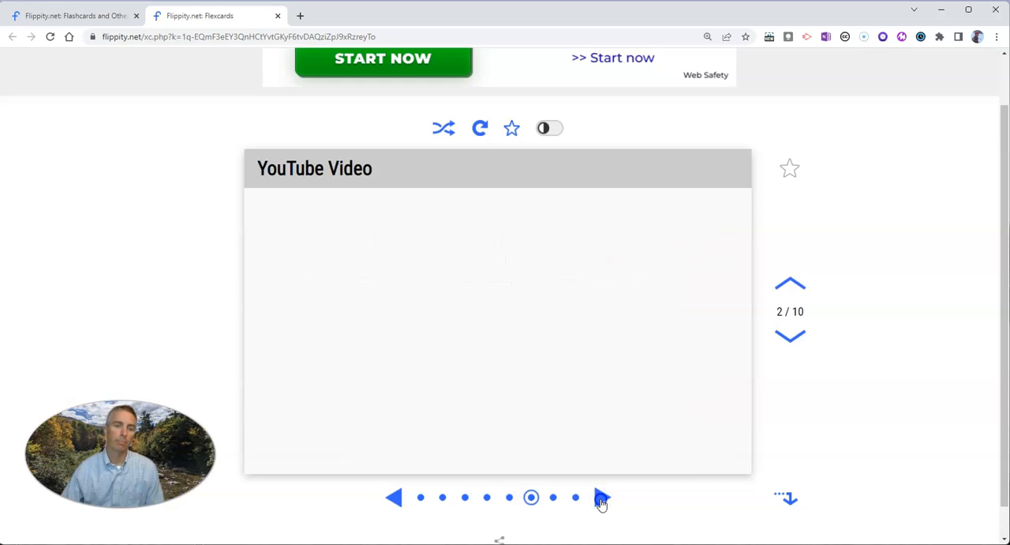
click(602, 497)
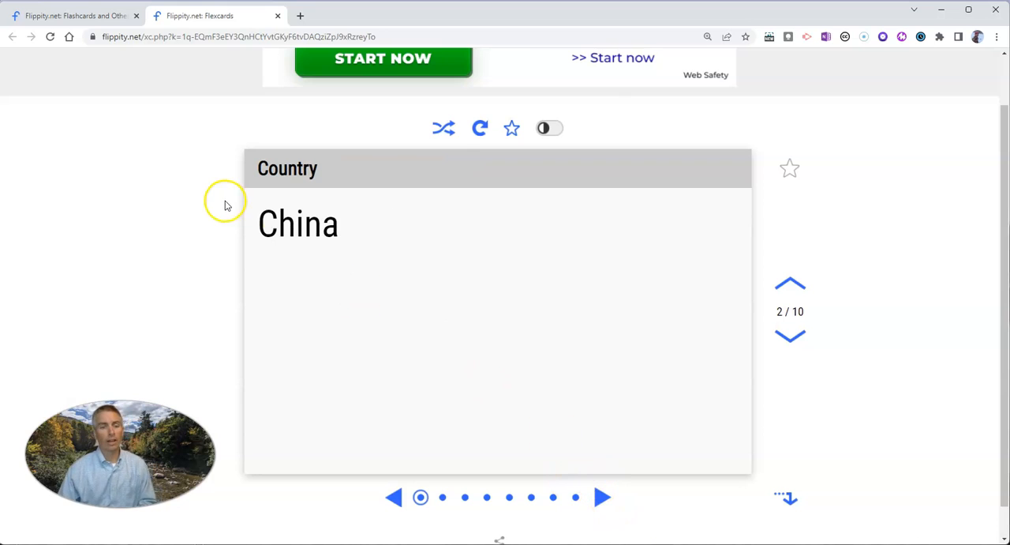
mouse_move(323, 325)
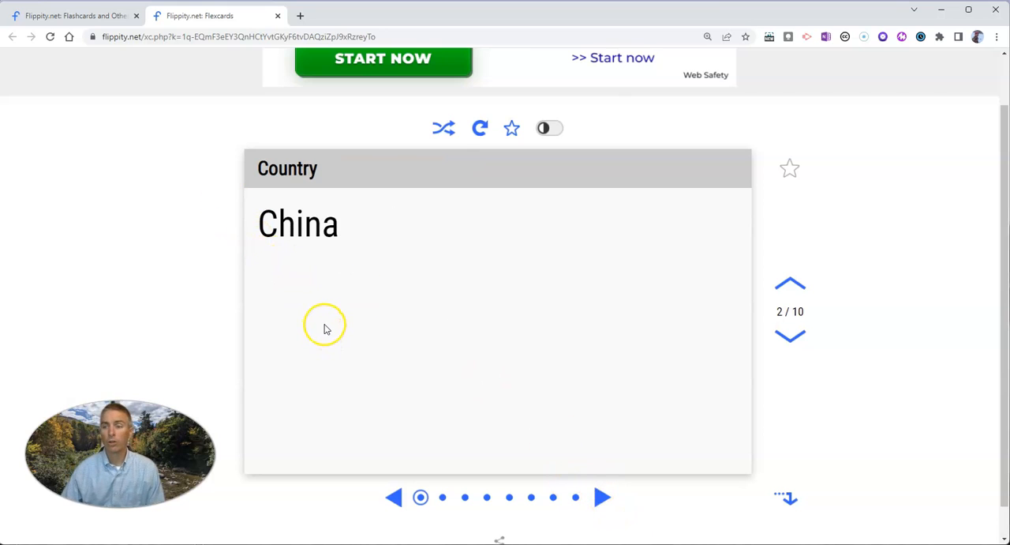
mouse_move(378, 349)
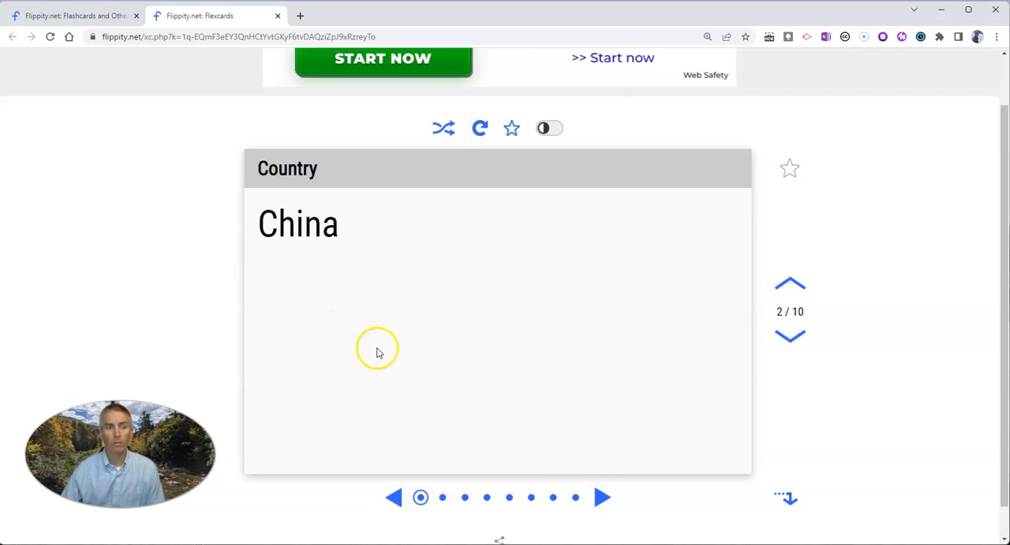
From the Flippity home page, follow the Flexcards instructions to the template and make your own copy
click(71, 16)
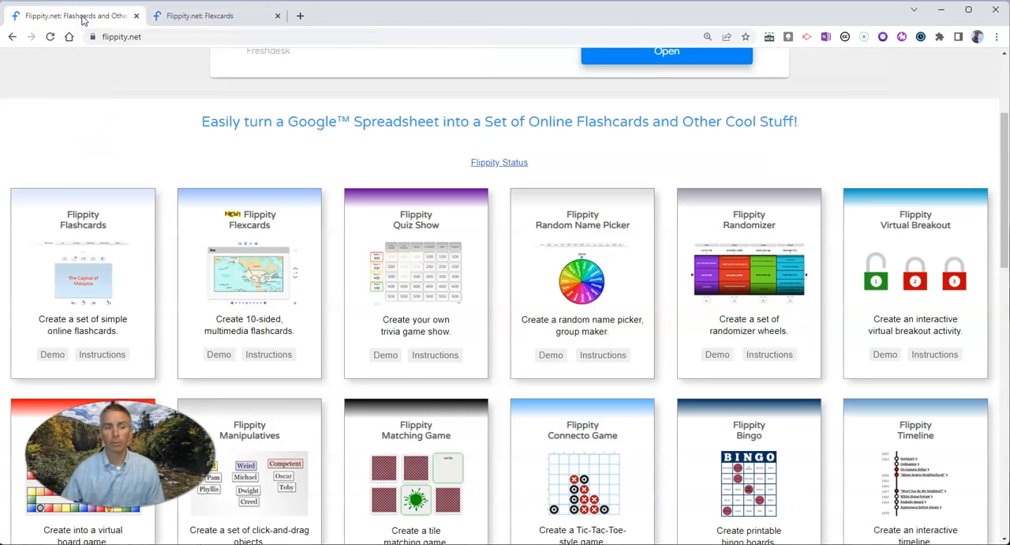
mouse_move(269, 354)
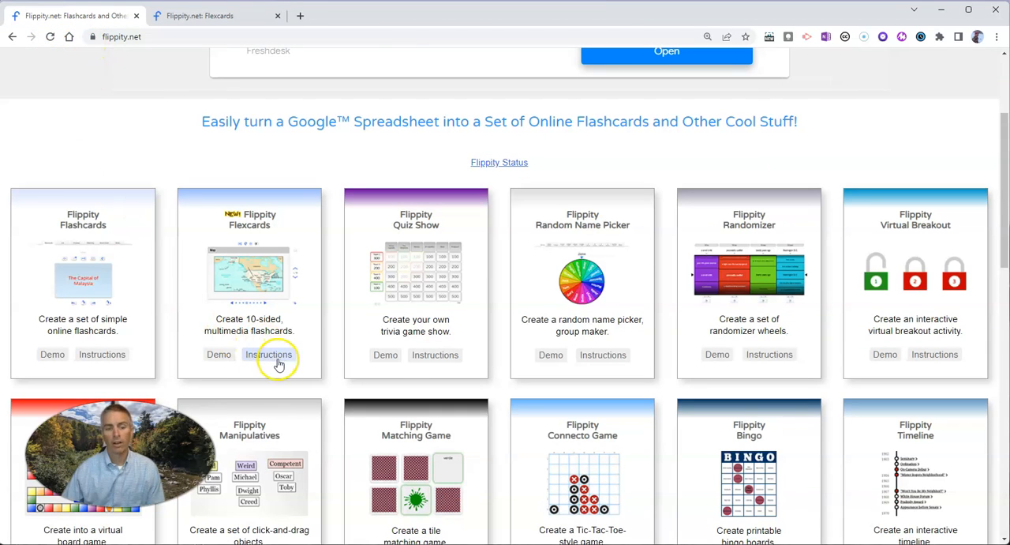
click(268, 353)
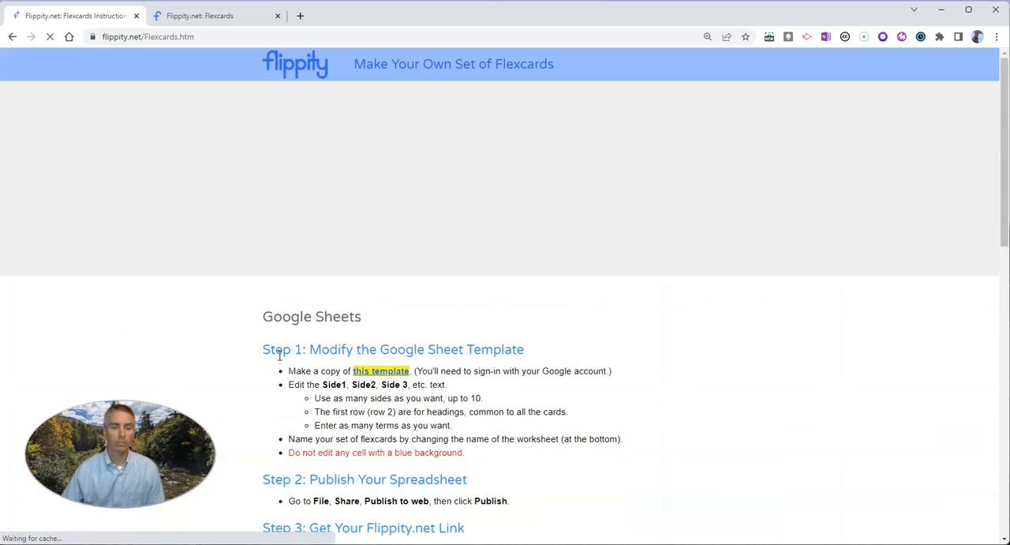
click(381, 369)
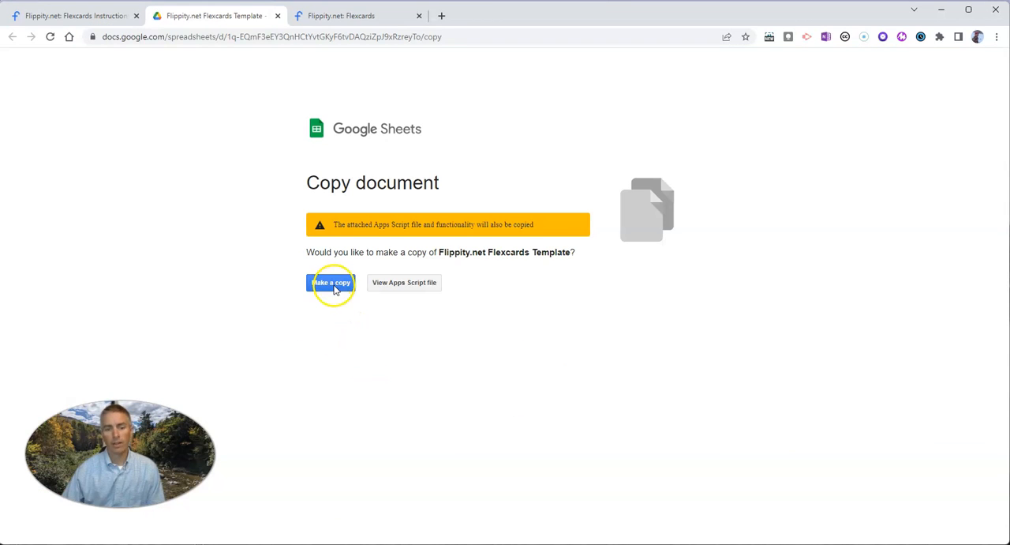
click(330, 281)
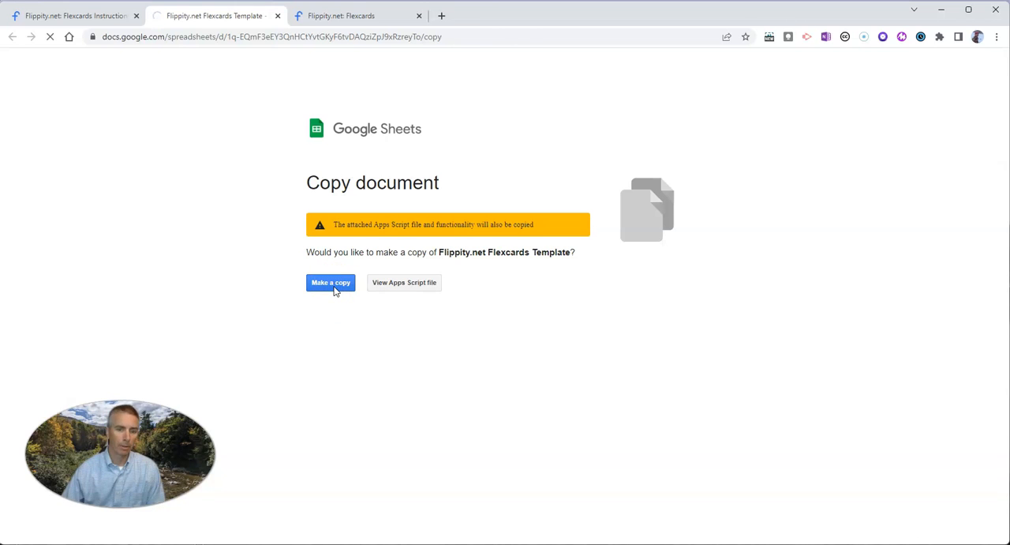
click(330, 281)
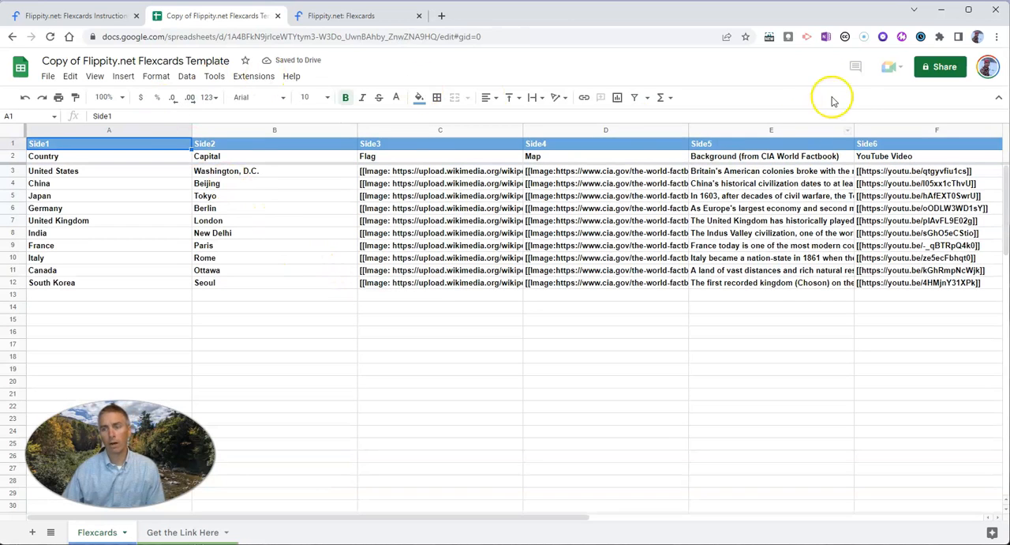
mouse_move(107, 63)
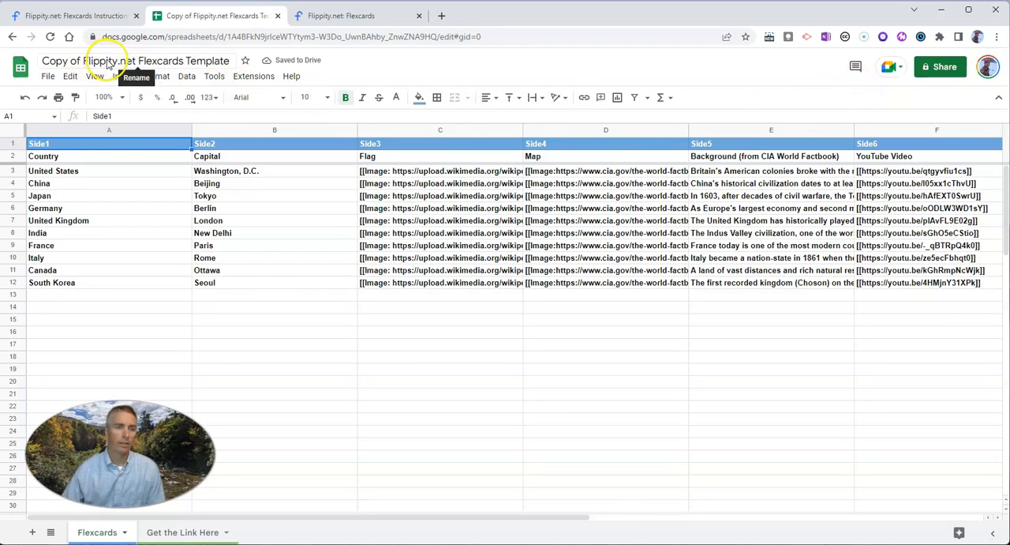
click(136, 60)
text(Demo Flex cards)
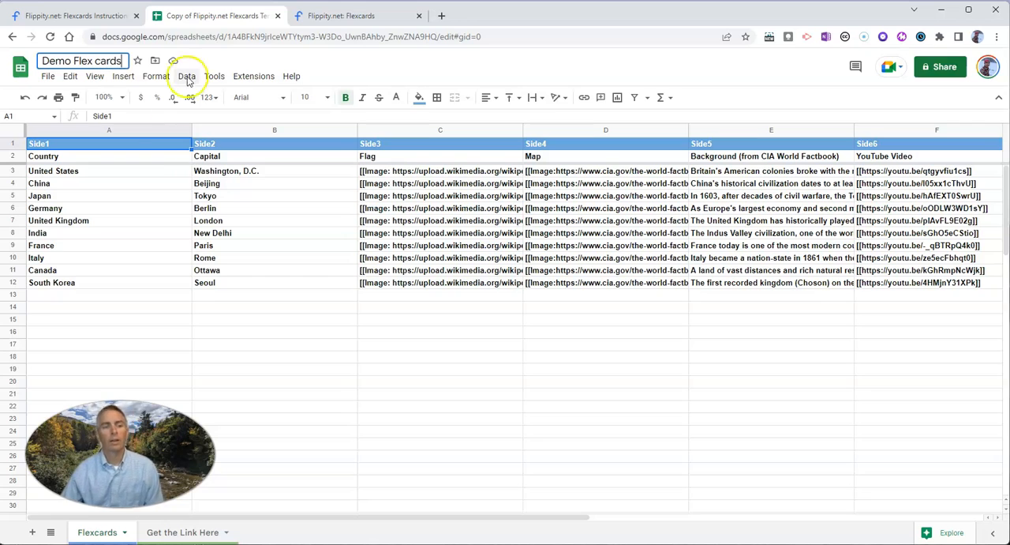
click(53, 171)
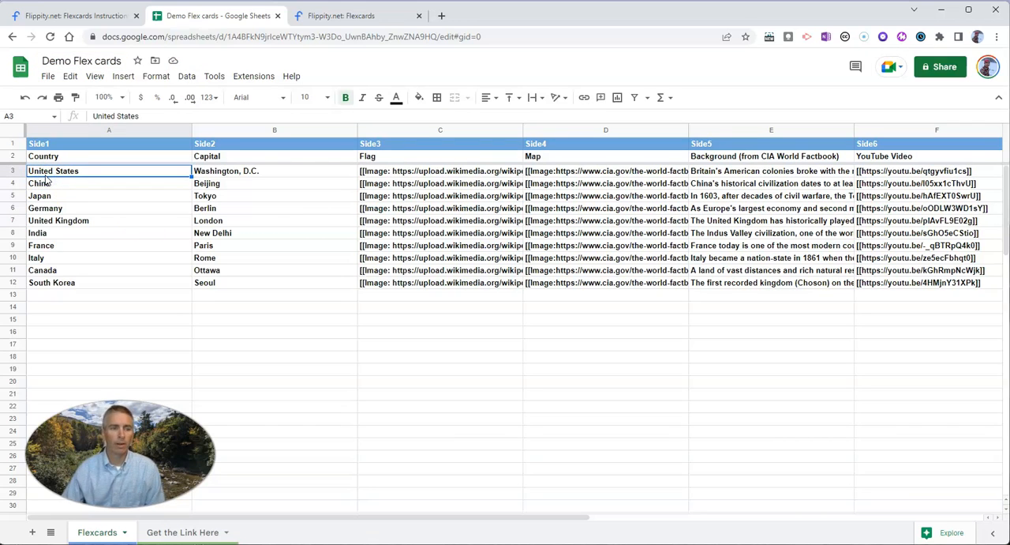
click(39, 144)
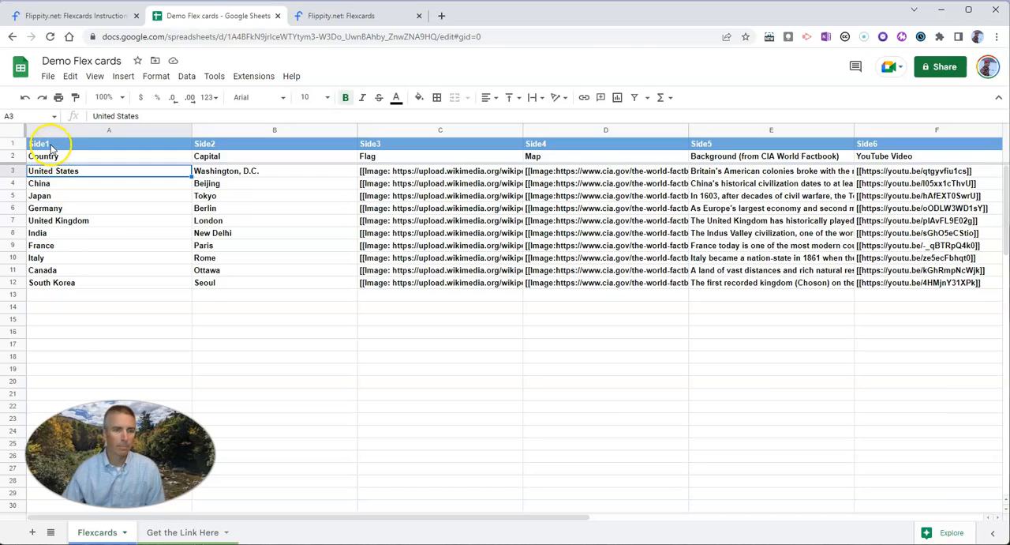
mouse_move(308, 145)
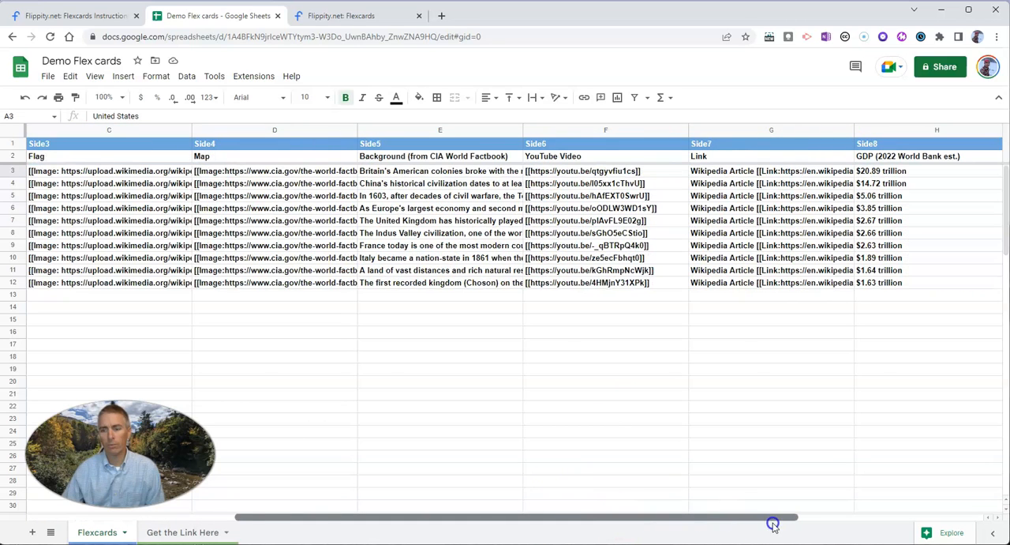
scroll(right, 3)
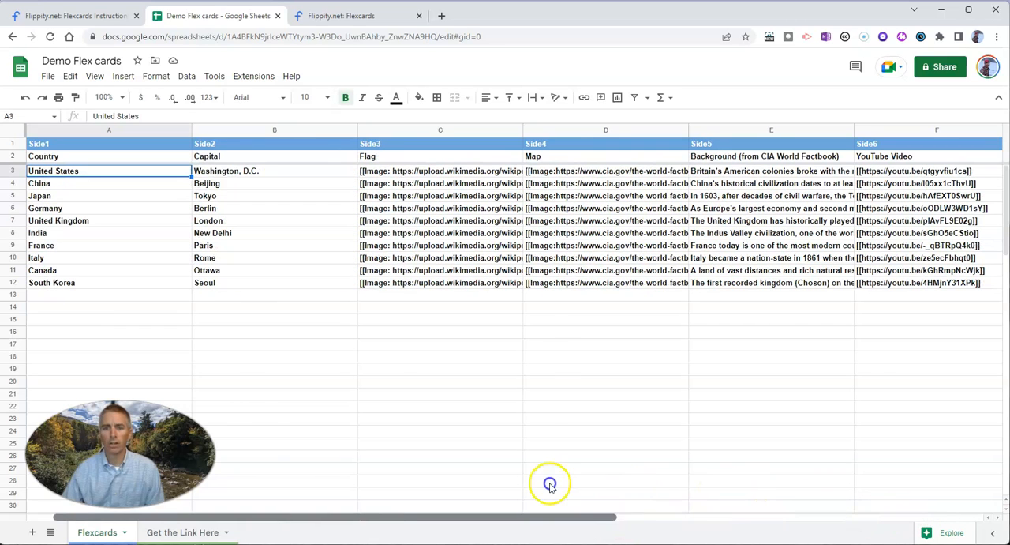
mouse_move(117, 174)
text(S)
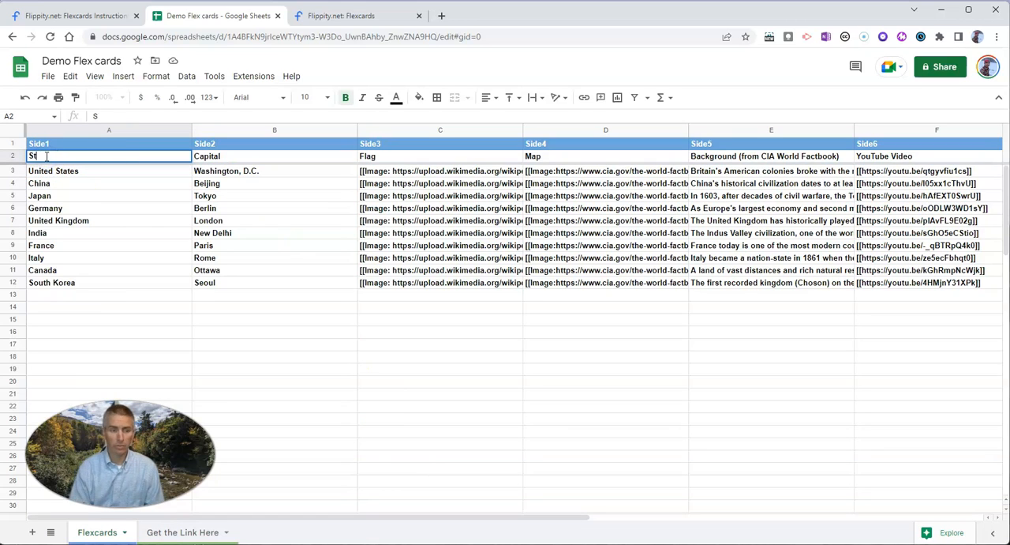
Rename the header cells to State, Background and Fun Fact in place of Country and GDP
text(tate)
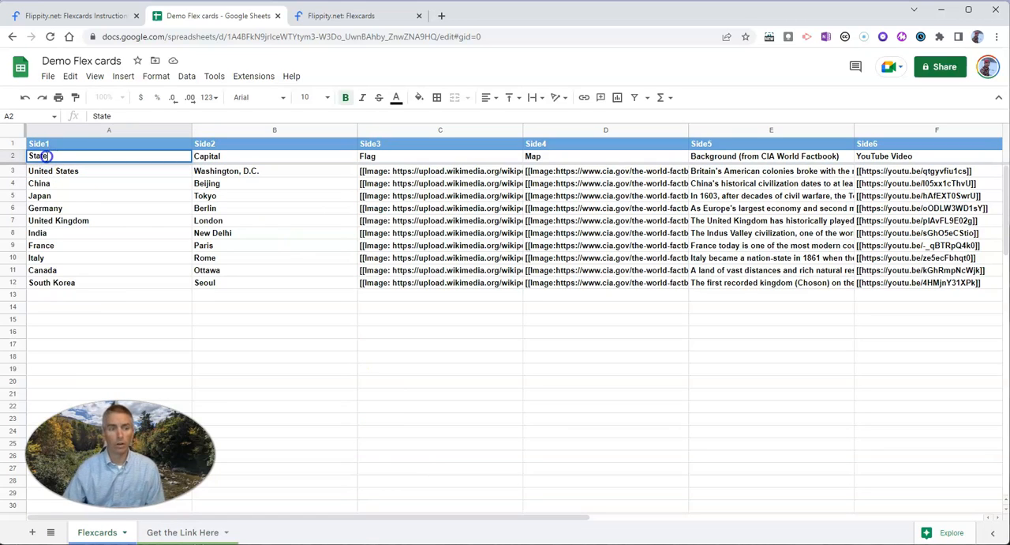
text(Country)
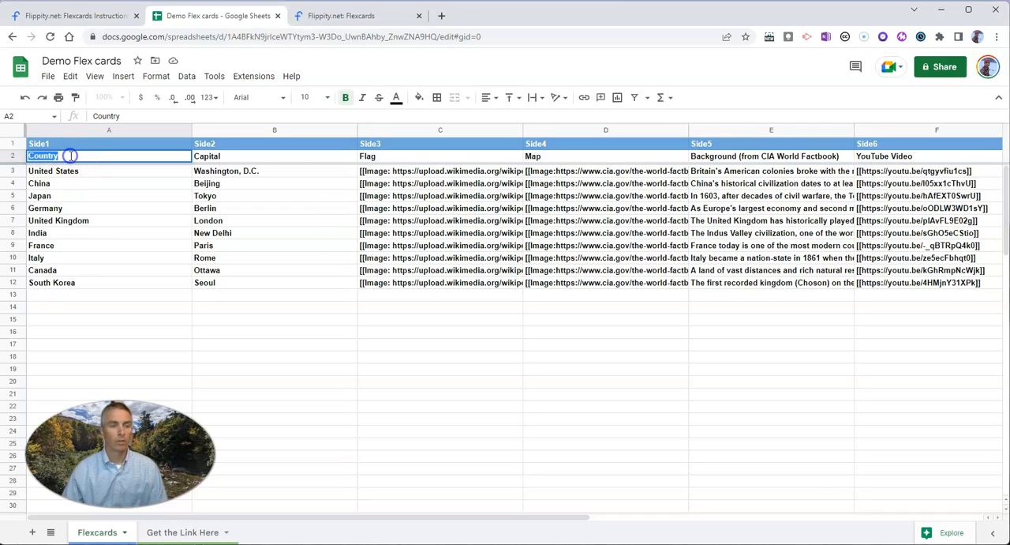
text(State)
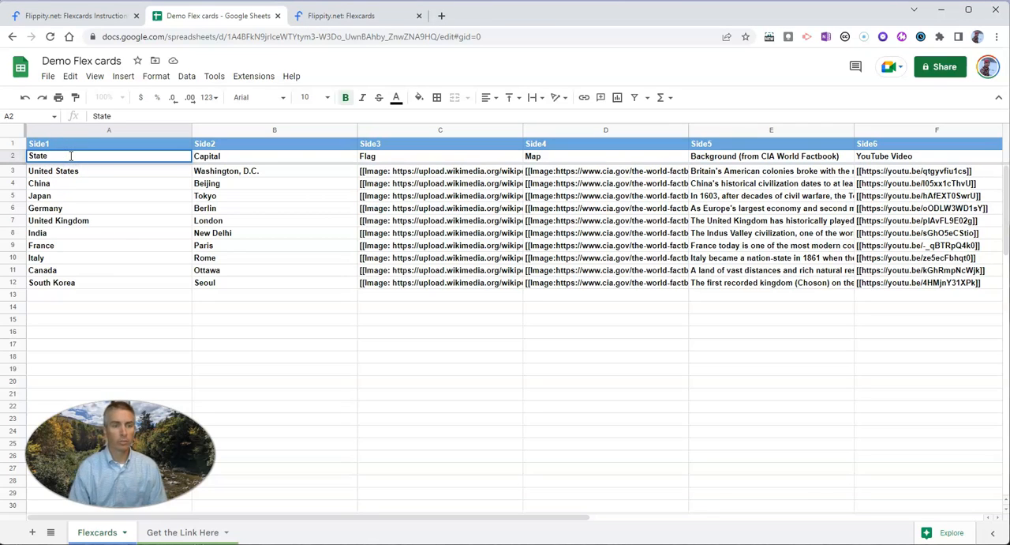
click(207, 155)
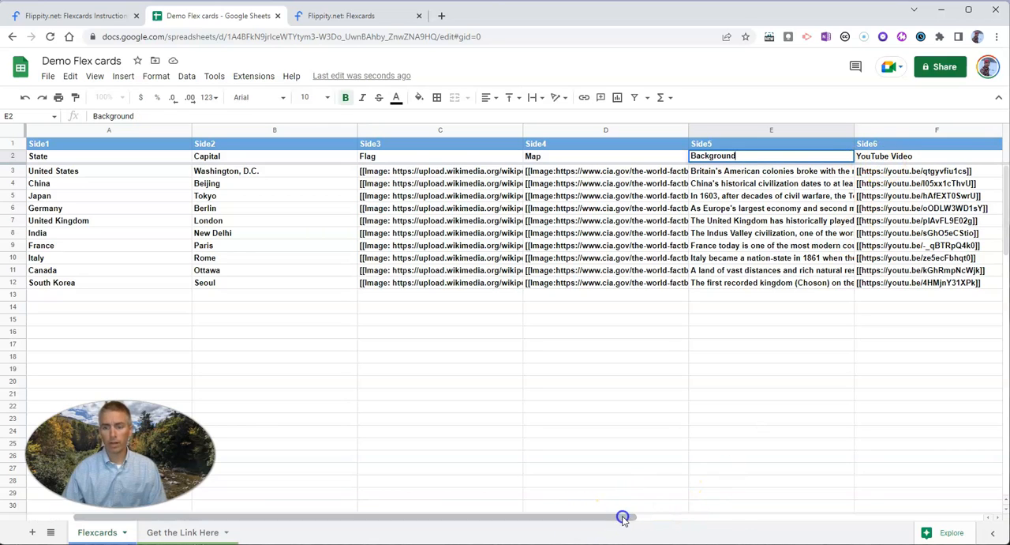
scroll(right, 3)
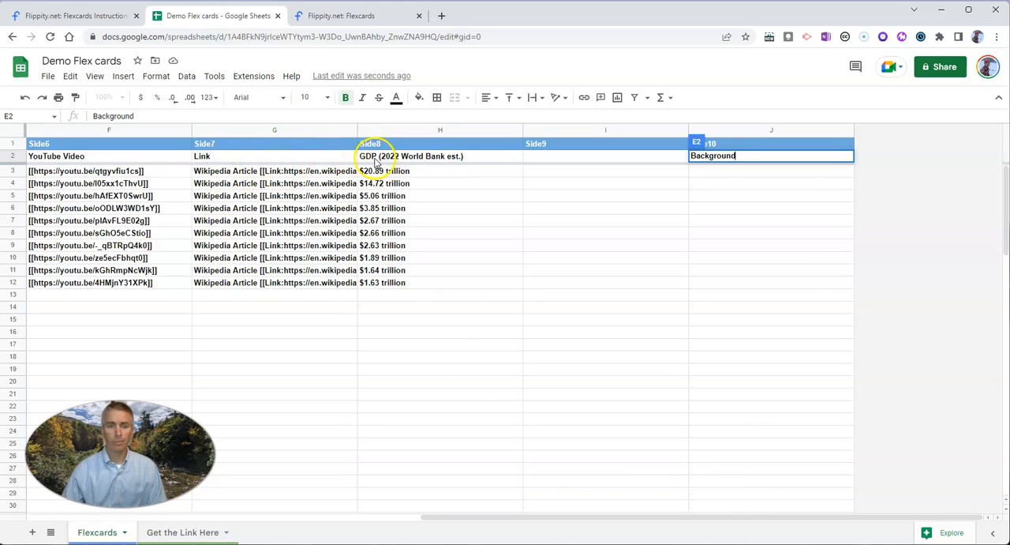
click(439, 154)
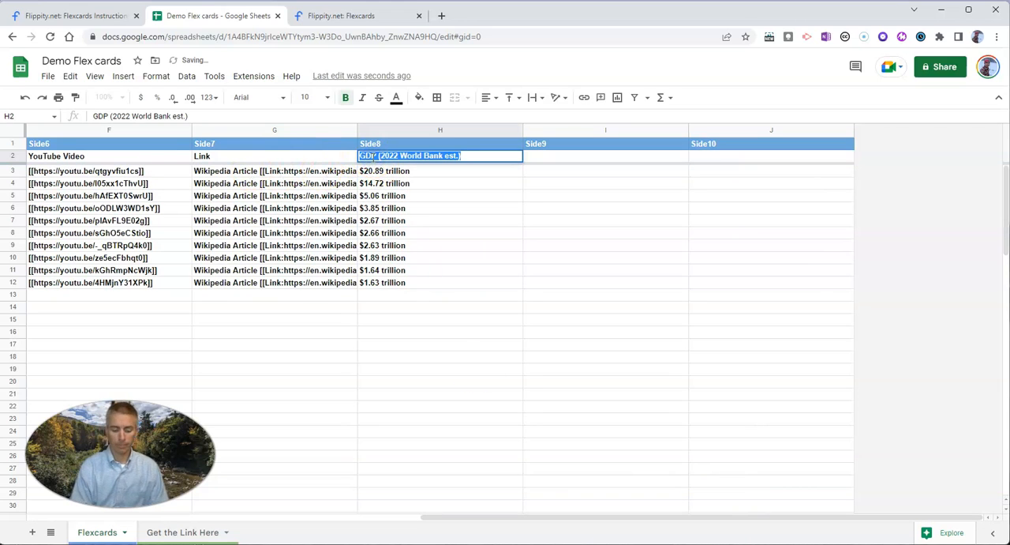
text(Fun Fact)
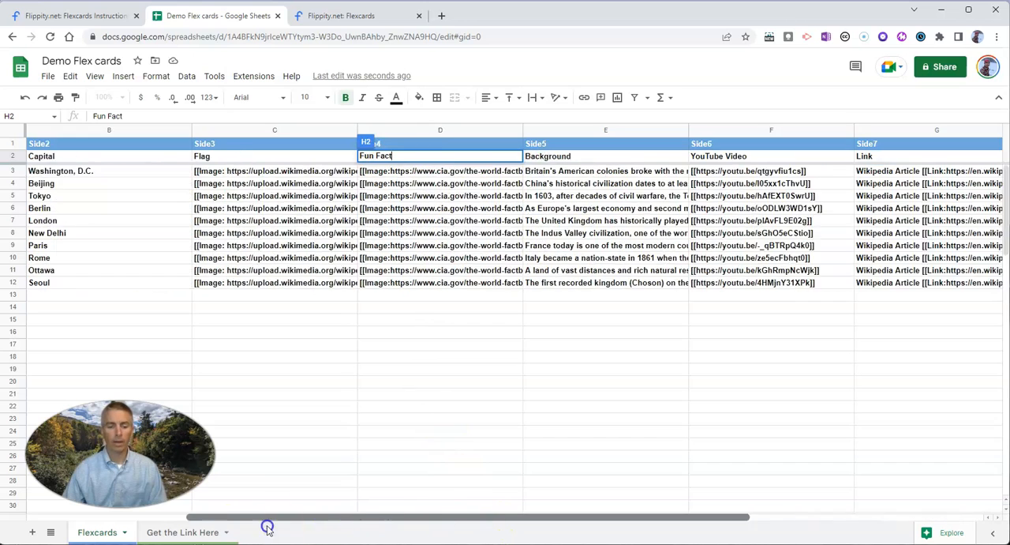
Make the first row's capital Augusta and select its flag cell for editing
scroll(left, 3)
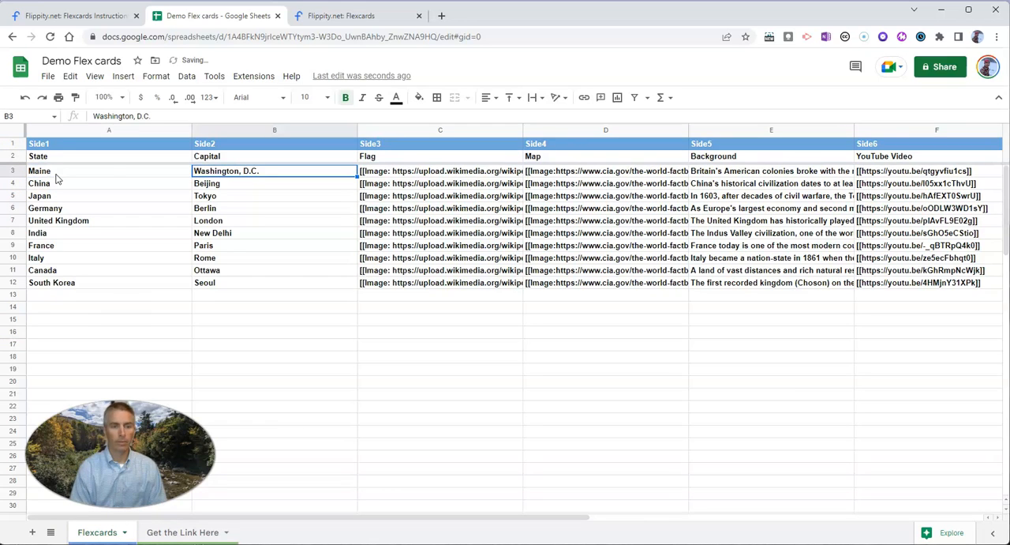
text(Augusta)
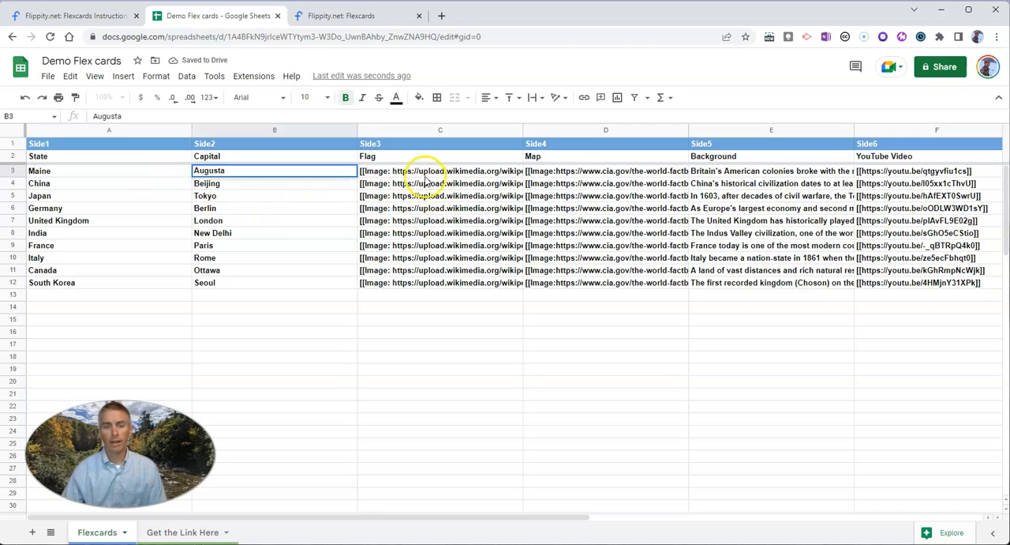
click(439, 171)
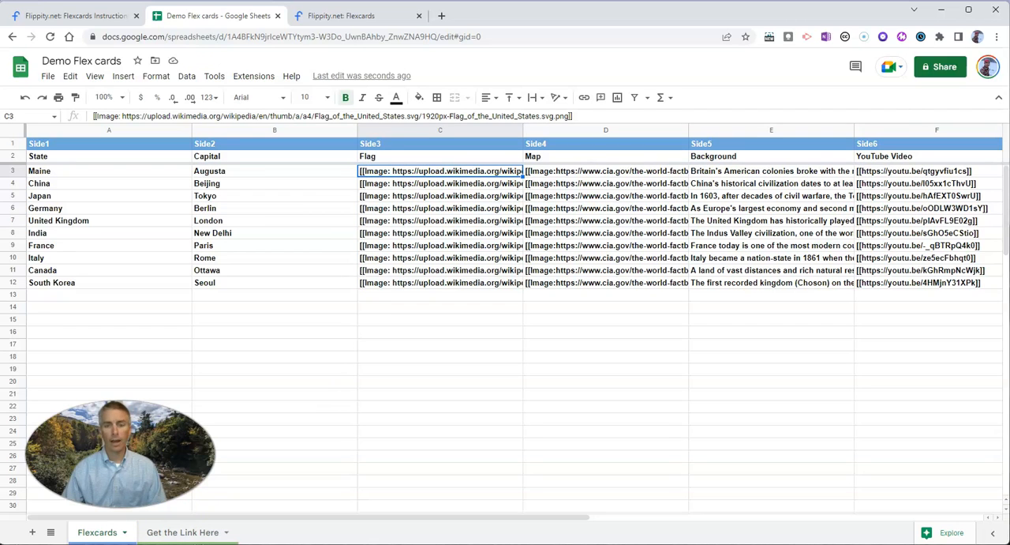
Copy the image address of the Maine state flag from Wikipedia and return to the spreadsheet
click(497, 16)
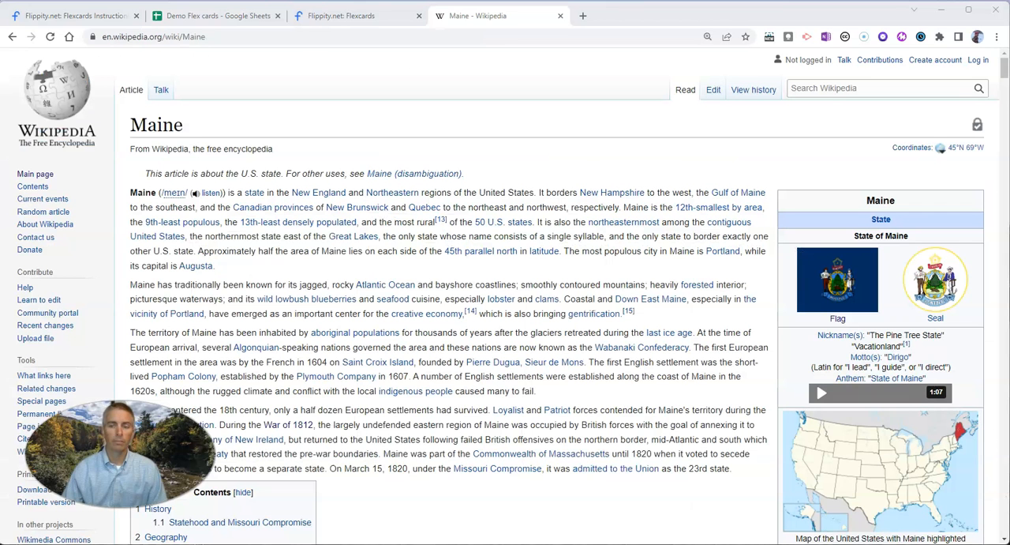
mouse_move(385, 503)
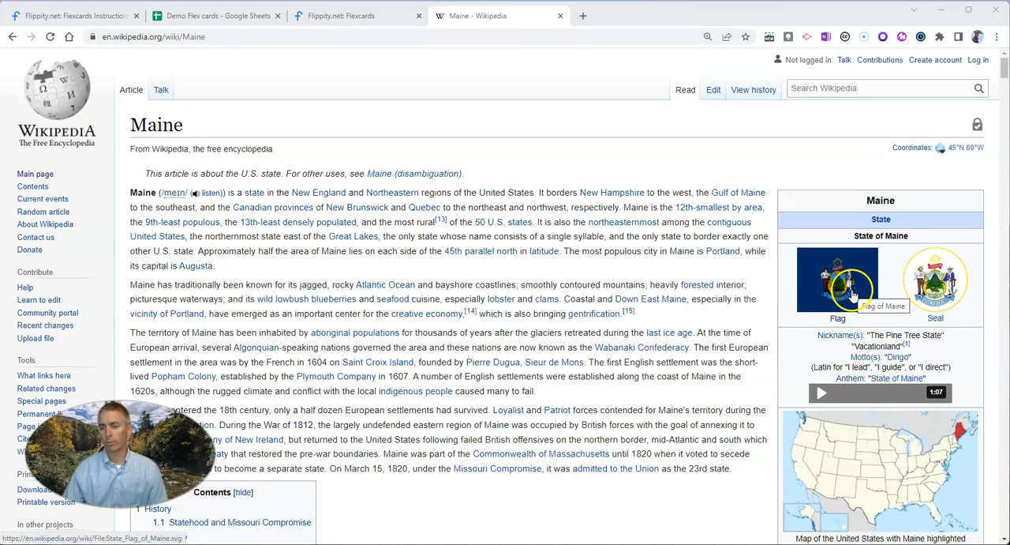
click(837, 277)
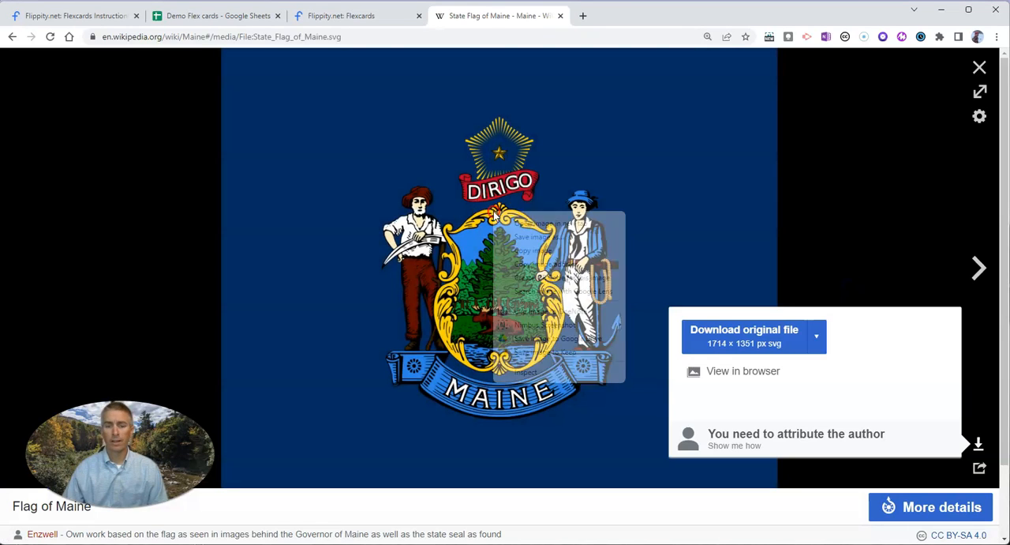
right_click(513, 268)
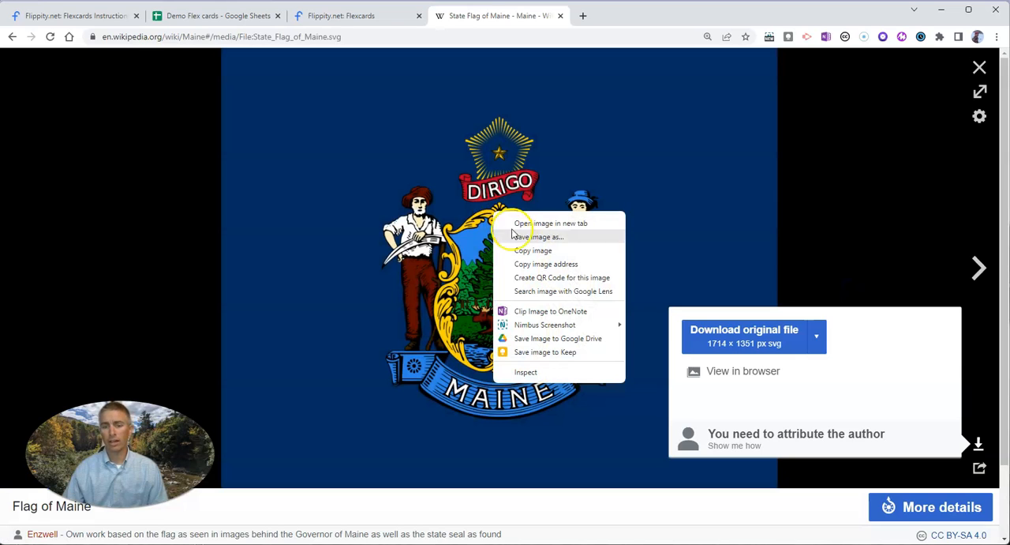
click(414, 155)
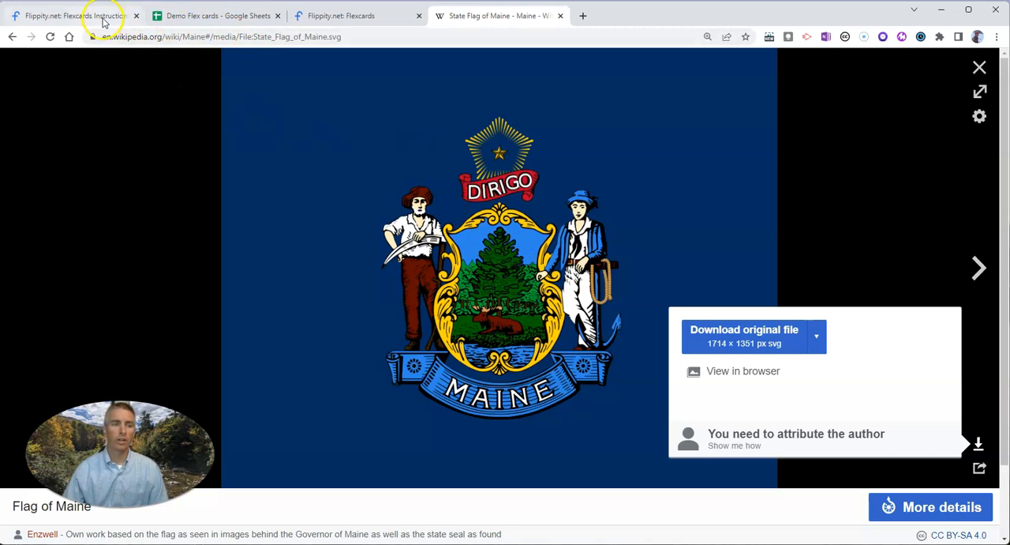
click(213, 16)
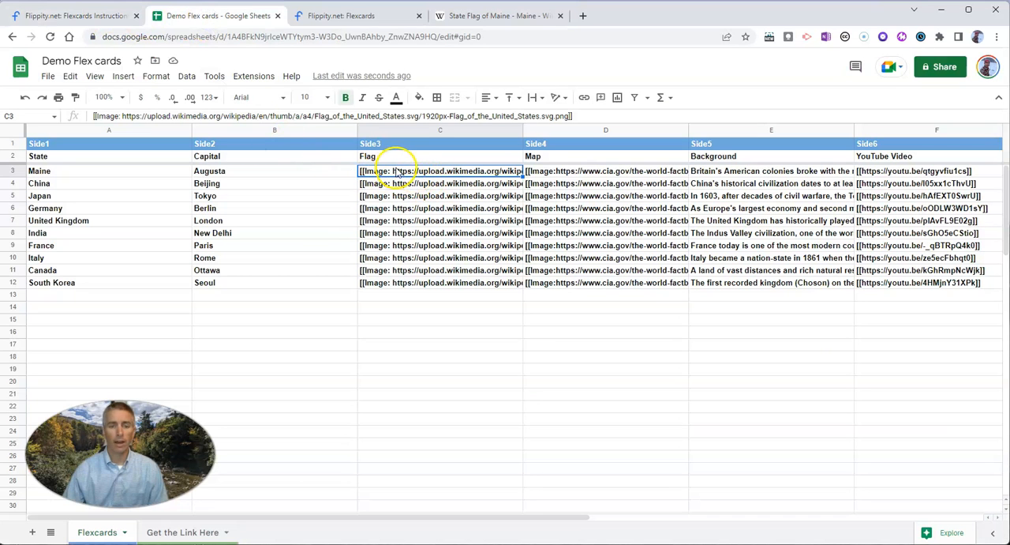
Replace the old flag URL inside C3's [[Image:...]] formula with the Maine flag address
double_click(439, 170)
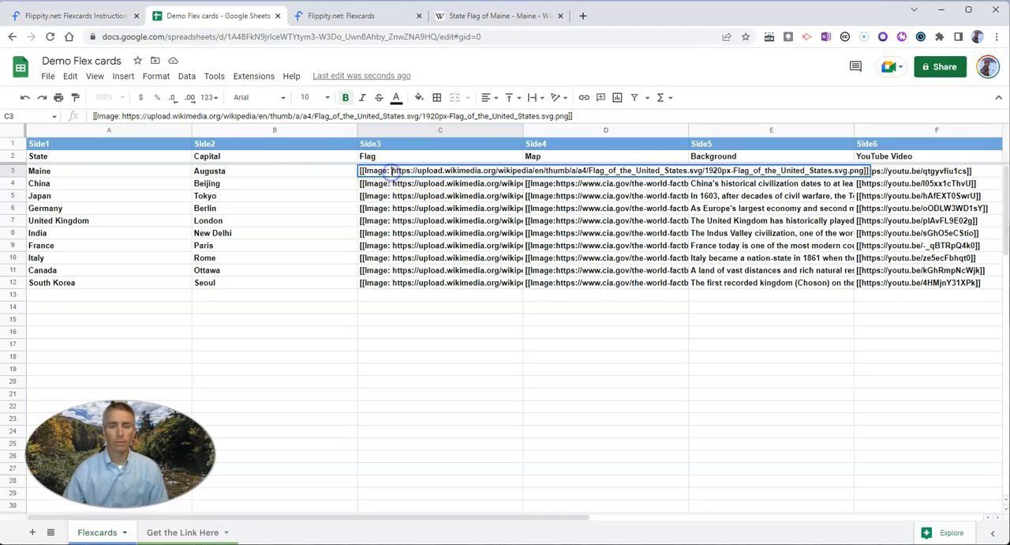
drag(392, 170, 865, 170)
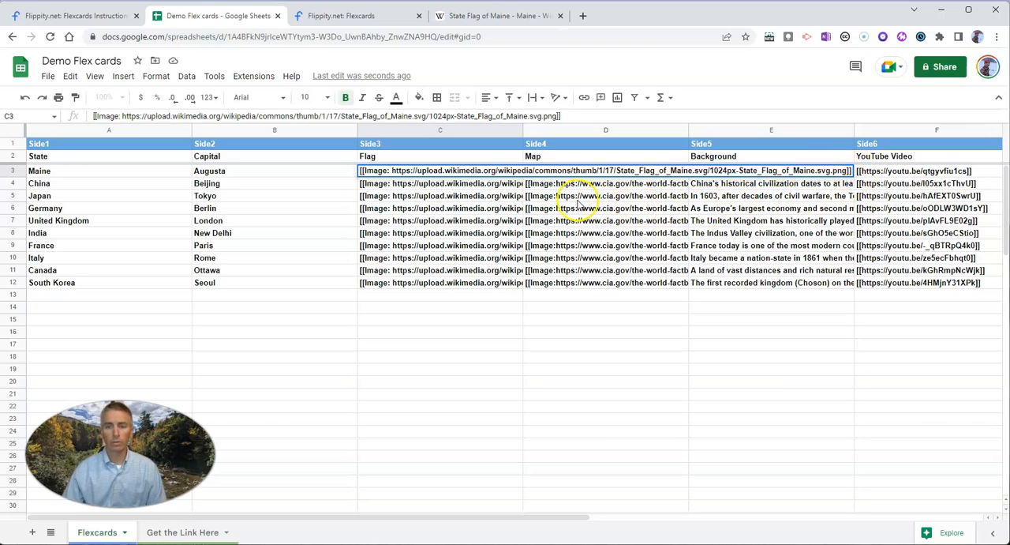
click(439, 183)
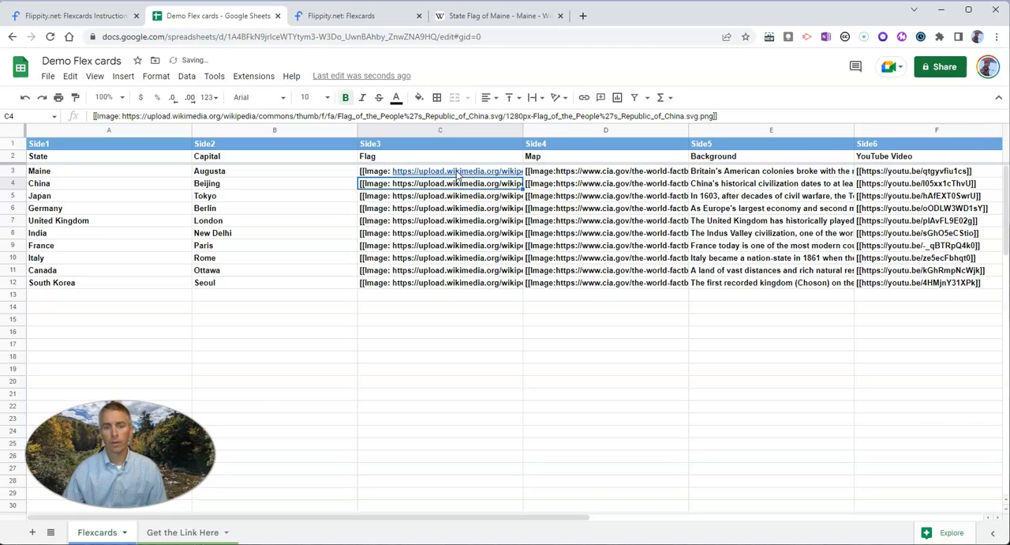
click(440, 170)
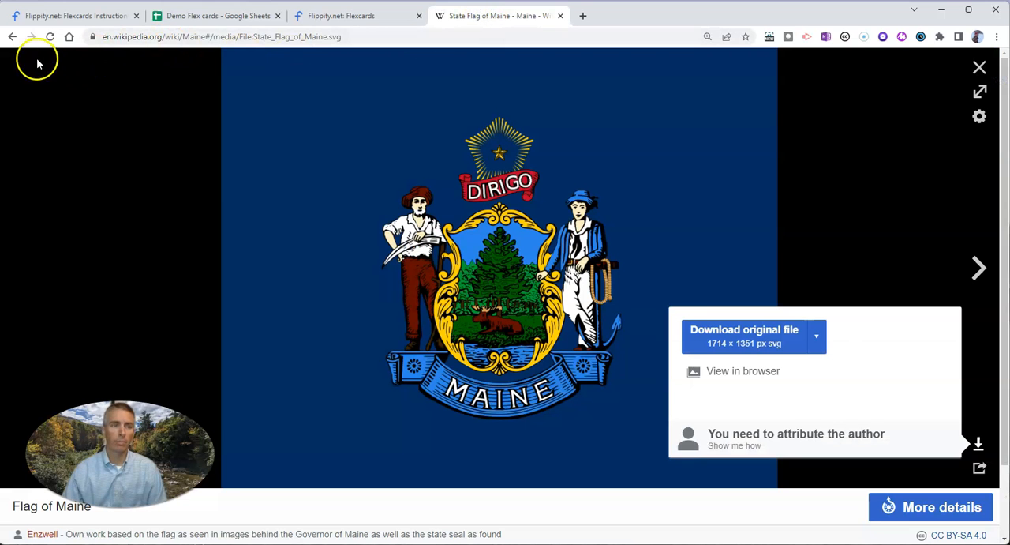
Copy the image address of the Maine-highlighted US locator map from Wikipedia and return to Sheets
click(979, 67)
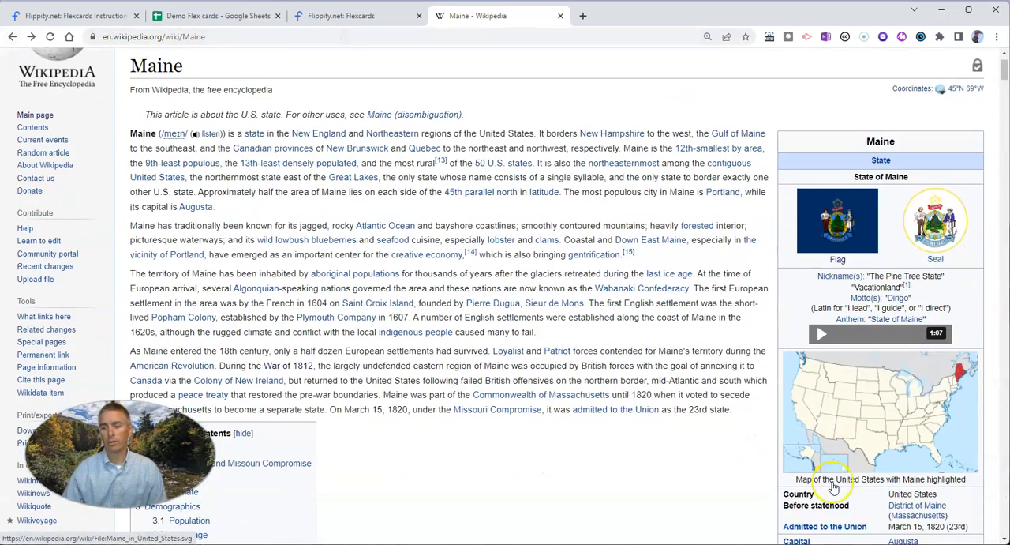
click(881, 414)
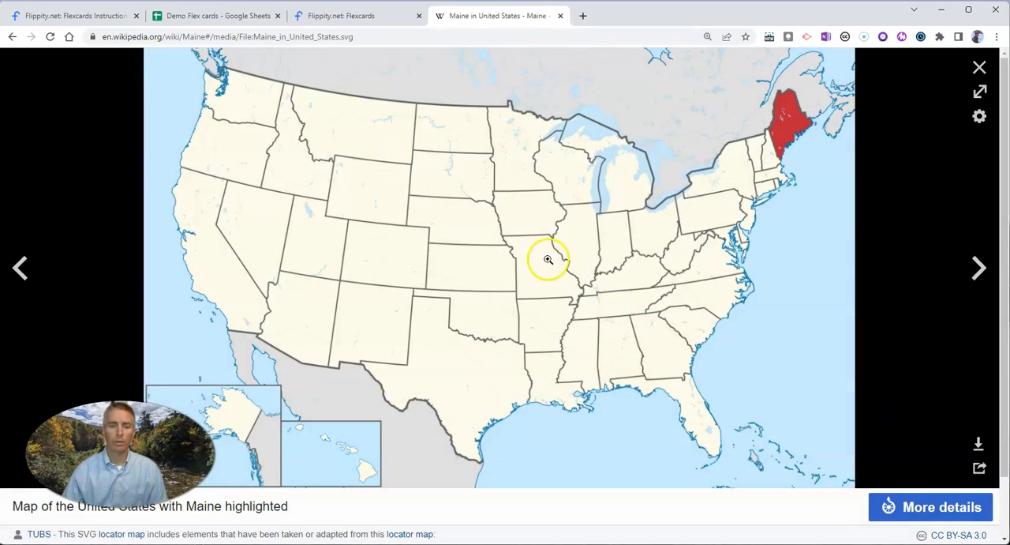
right_click(548, 259)
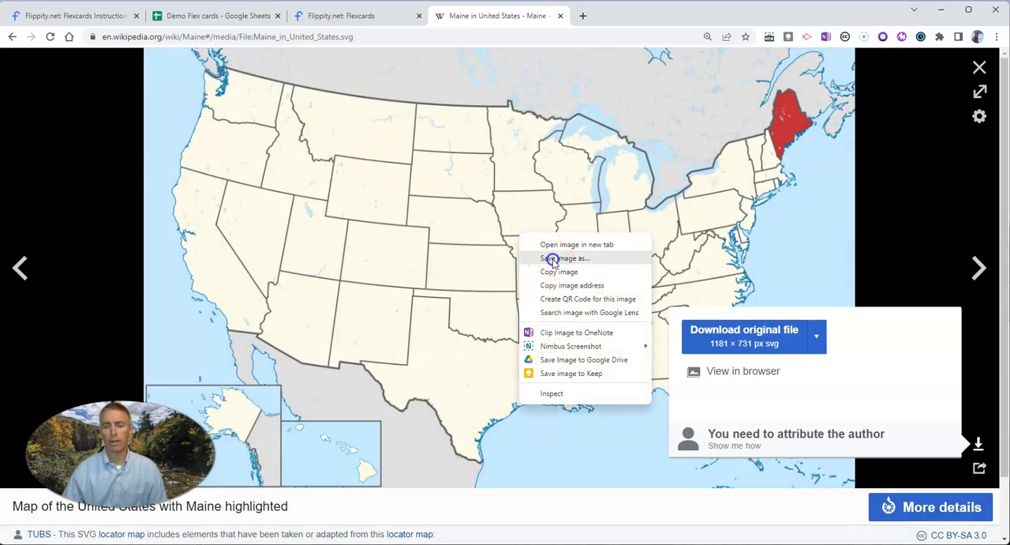
click(565, 259)
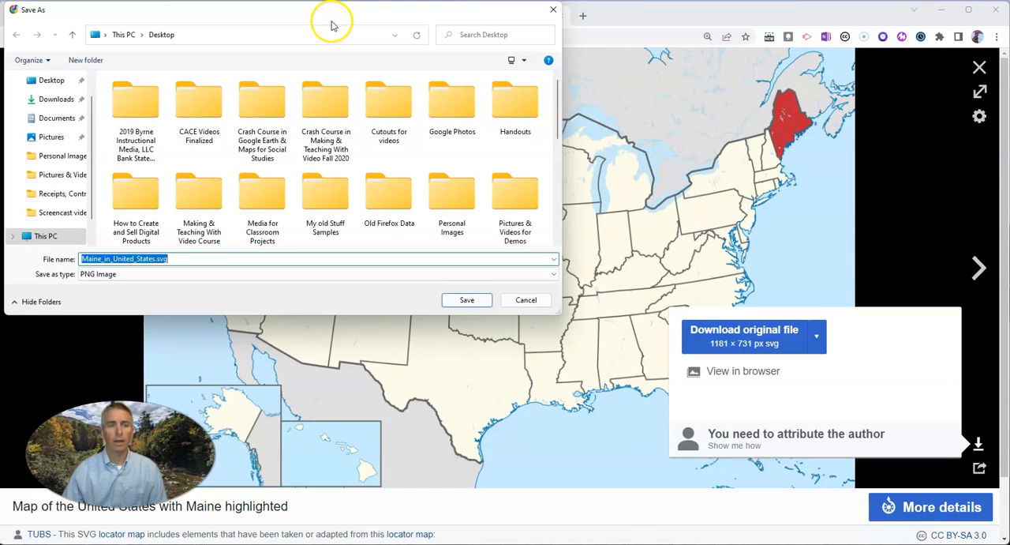
click(468, 300)
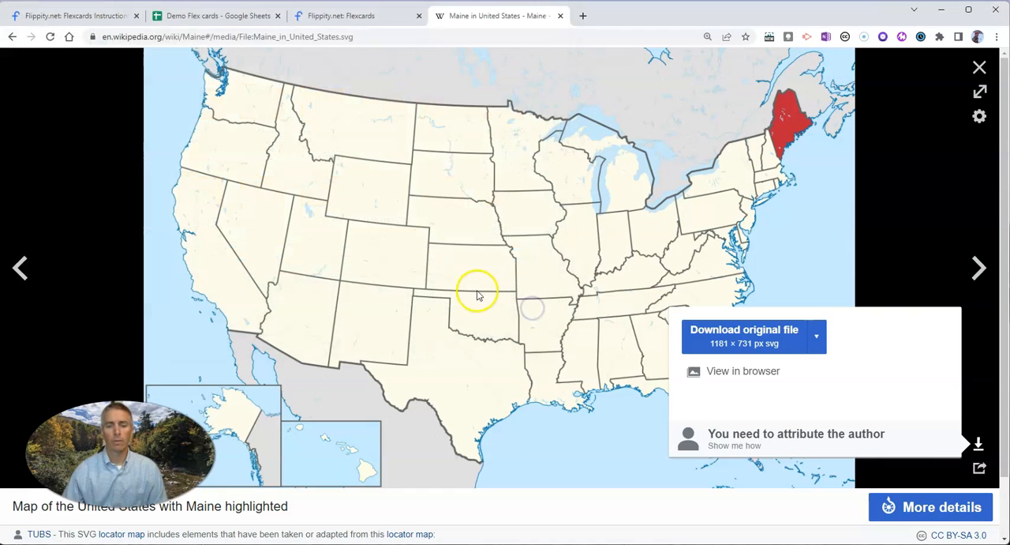
right_click(477, 294)
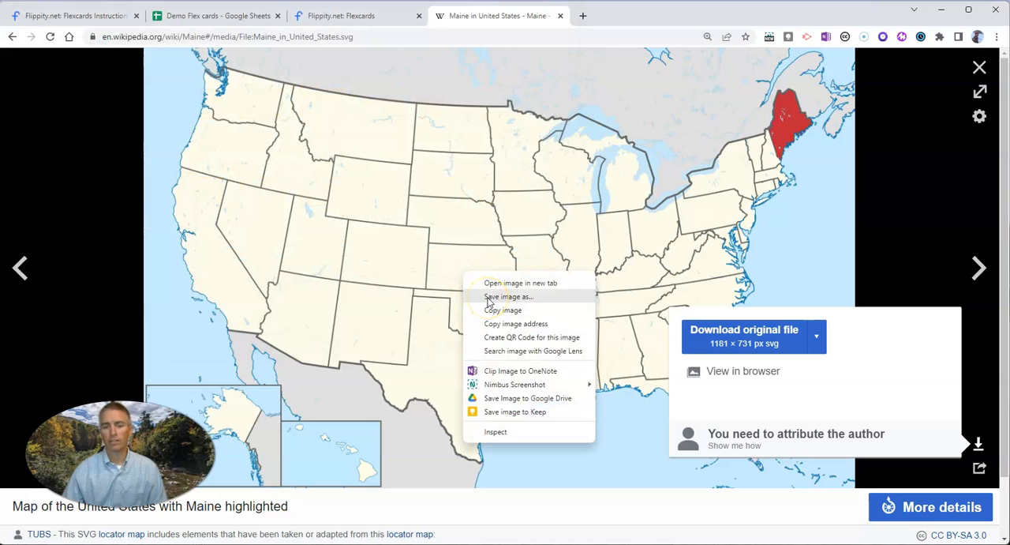
click(255, 69)
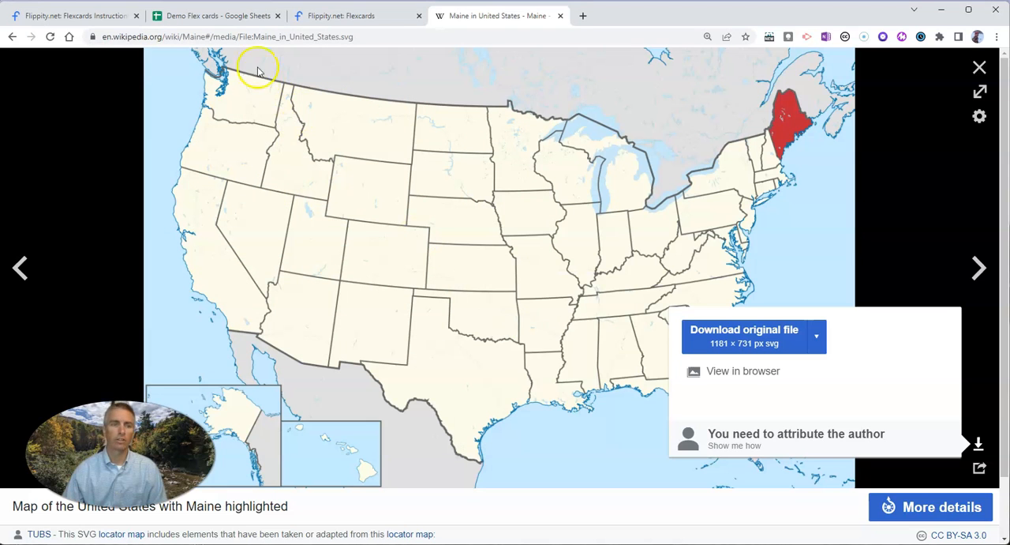
click(218, 16)
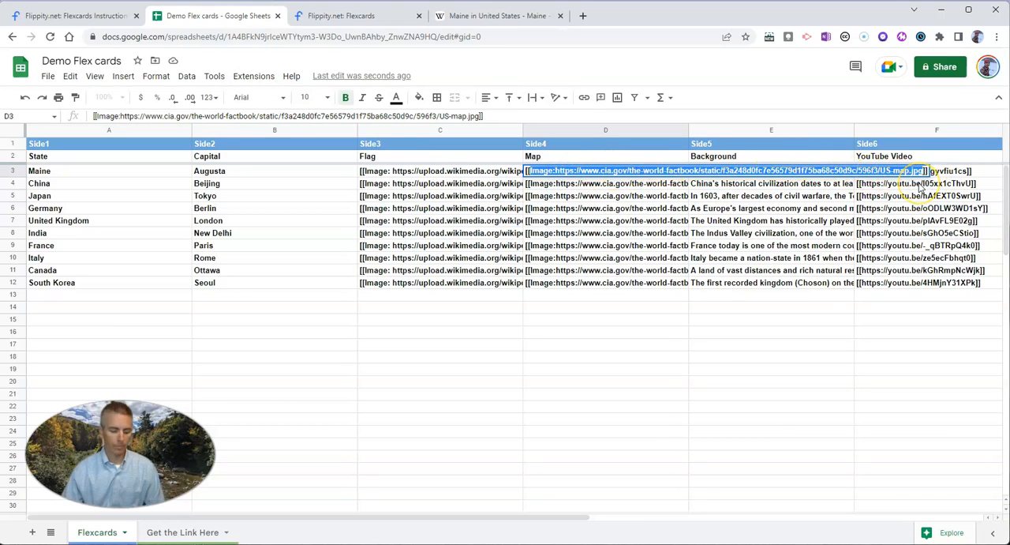
Put the Maine locator map image link into map cell D3, then select background cell E3
click(770, 221)
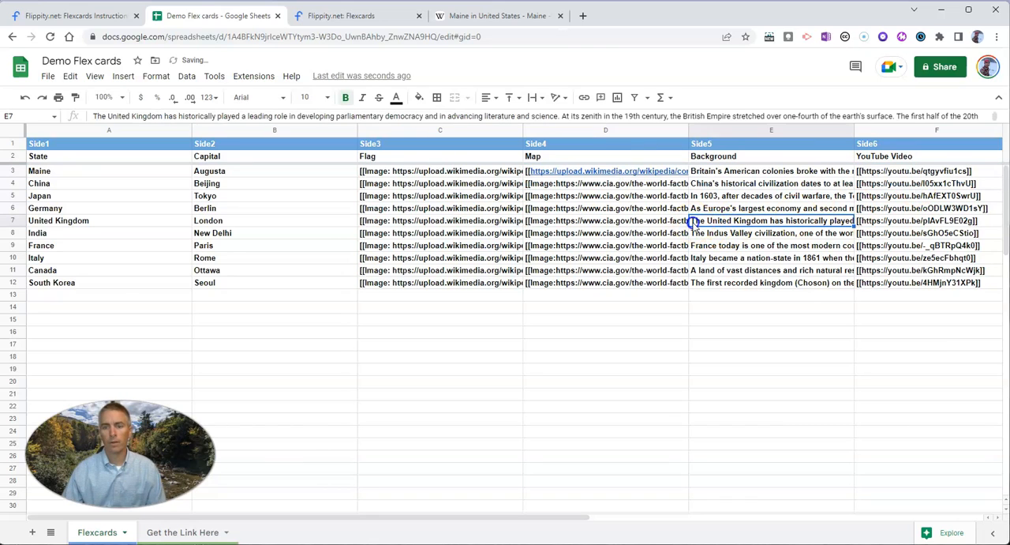
click(606, 170)
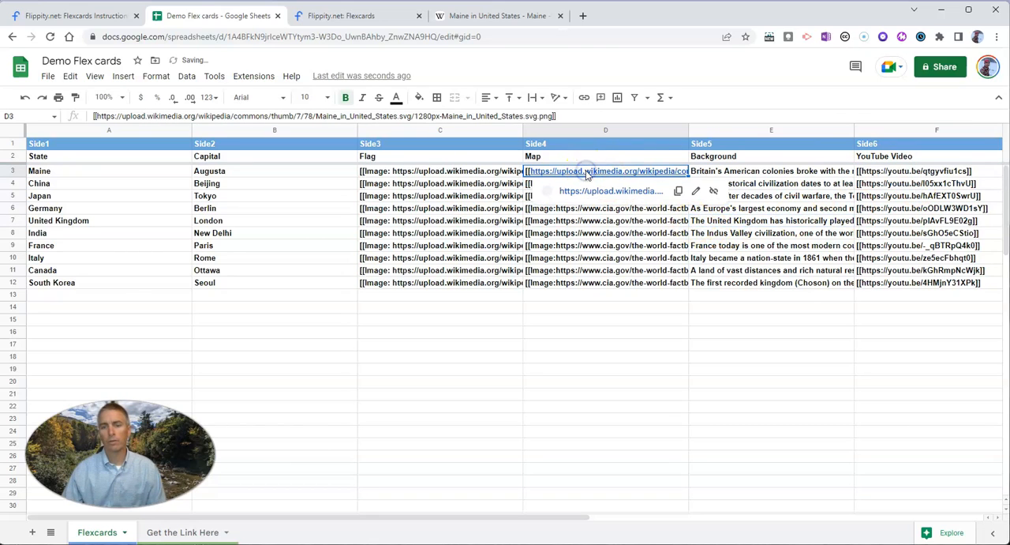
mouse_move(714, 193)
text(Image:)
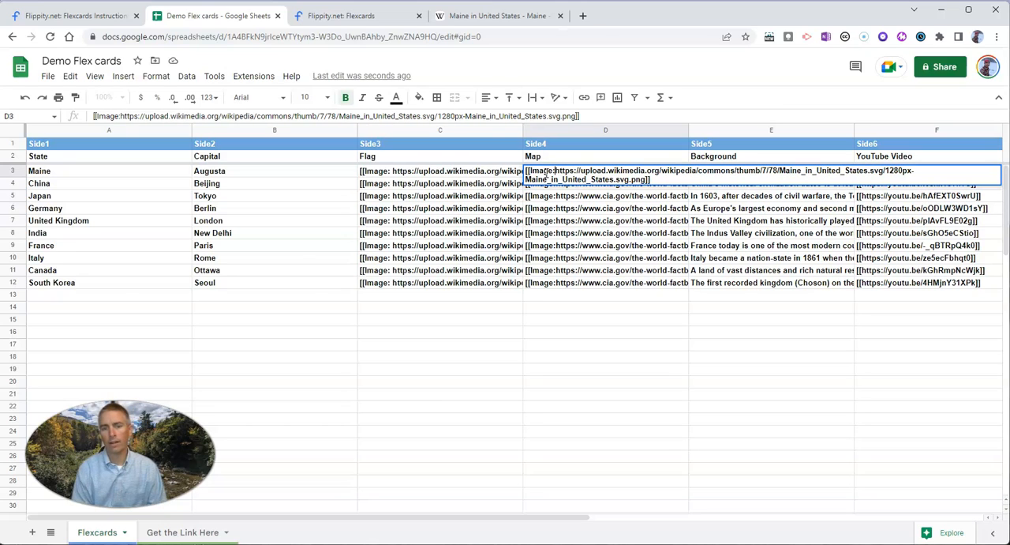
click(607, 209)
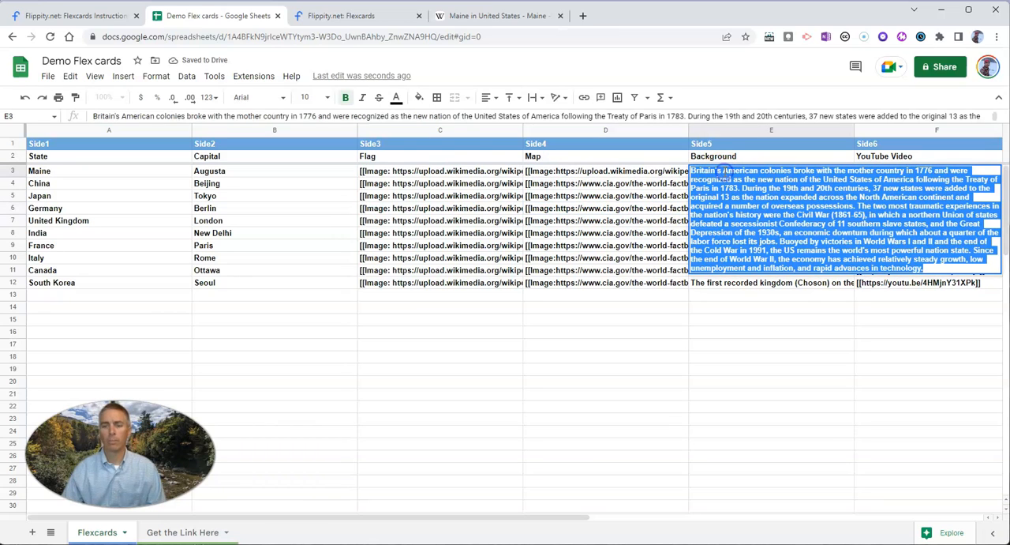
Enter 'Maine is the largest state in New England.' as Maine's background text in E3
text(Maine is)
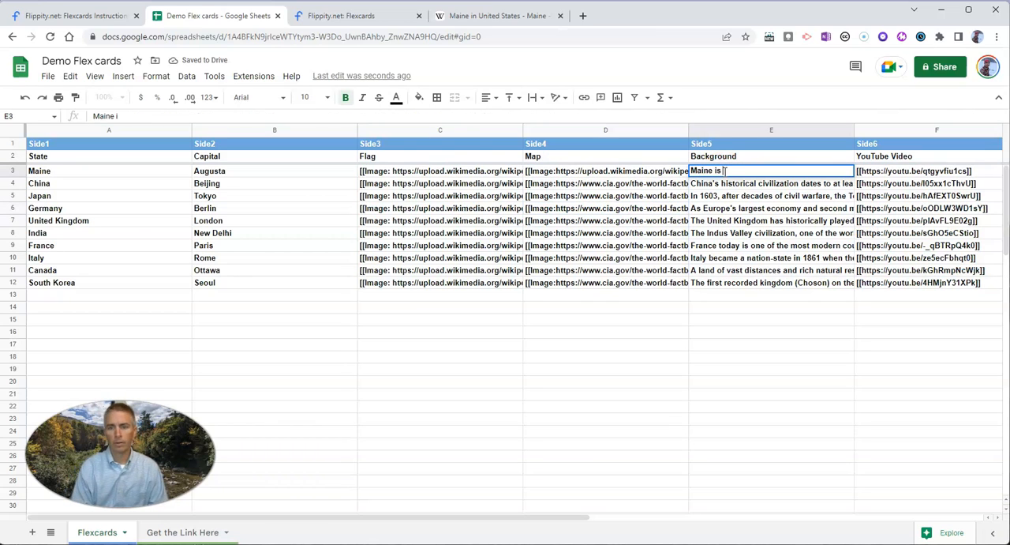
text(the largest state in)
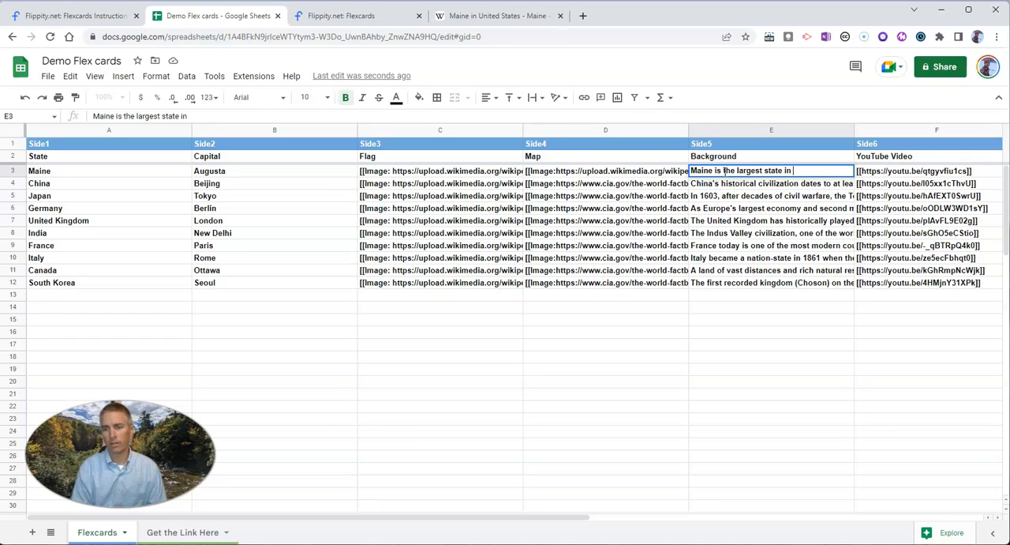
text(New England.)
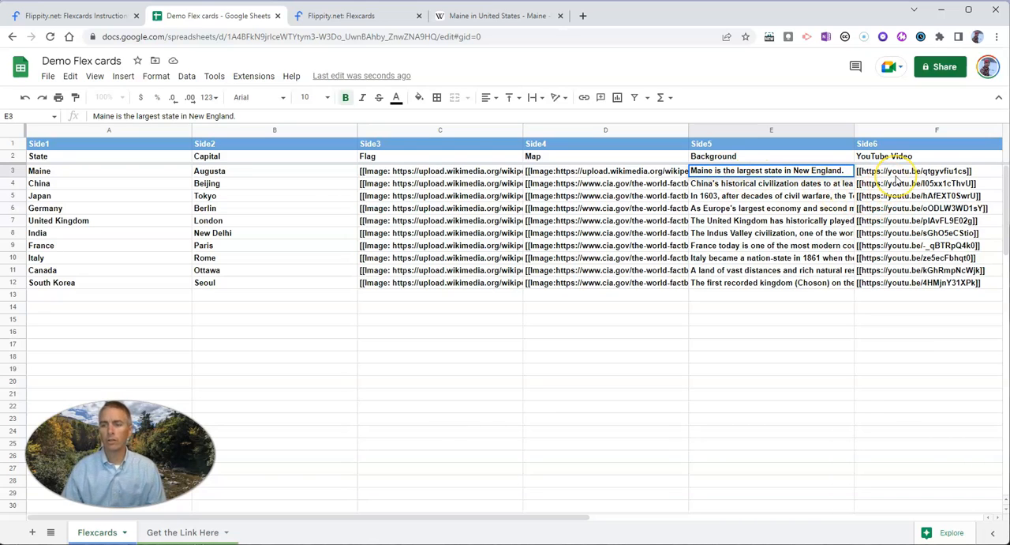
mouse_move(95, 166)
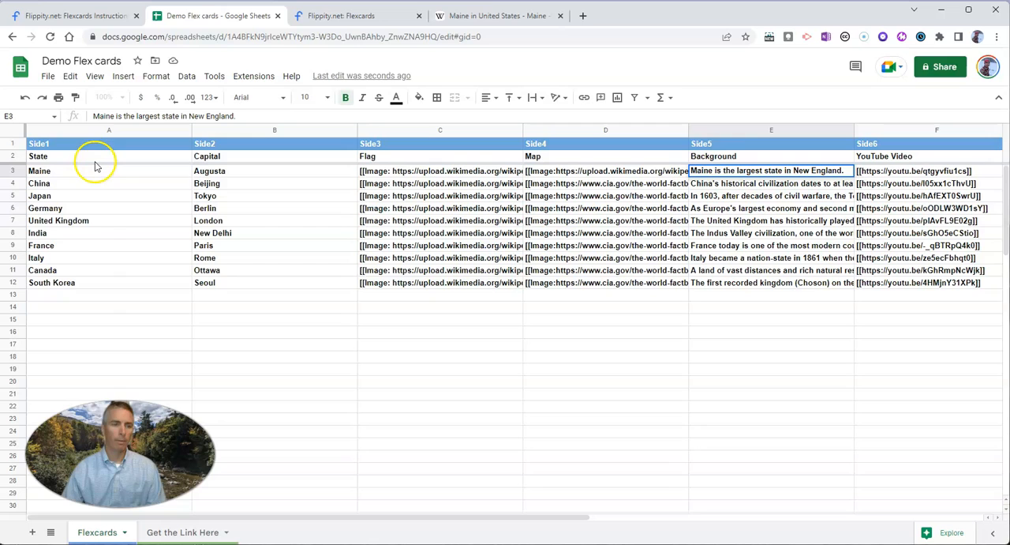
Copy the short share link of the Maine Wildlife Park YouTube video and return to Sheets
click(639, 16)
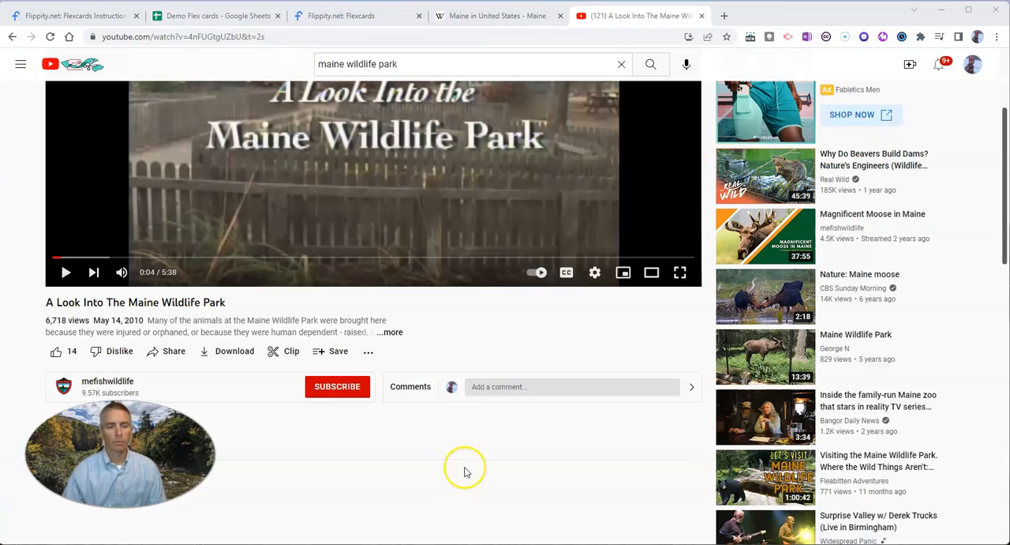
mouse_move(208, 256)
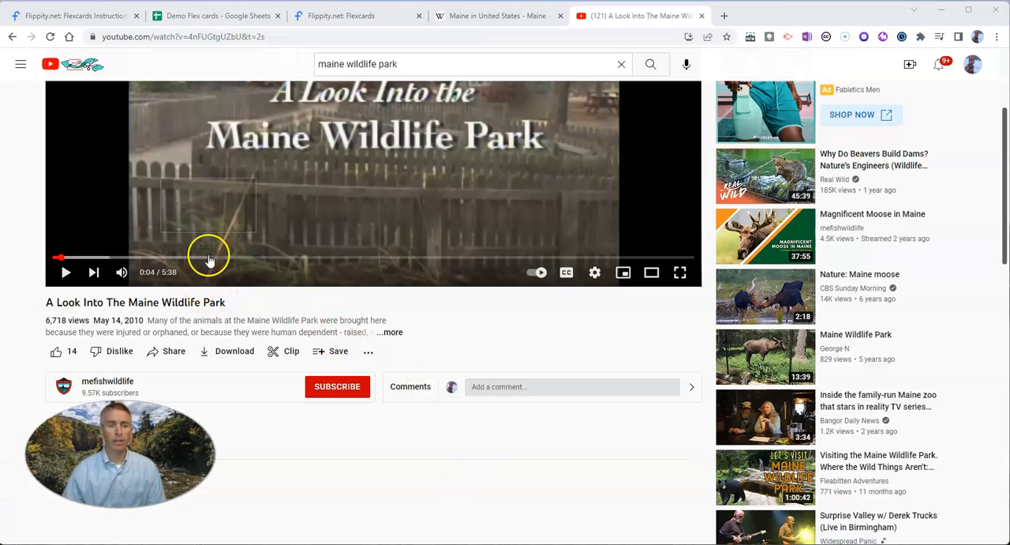
mouse_move(230, 288)
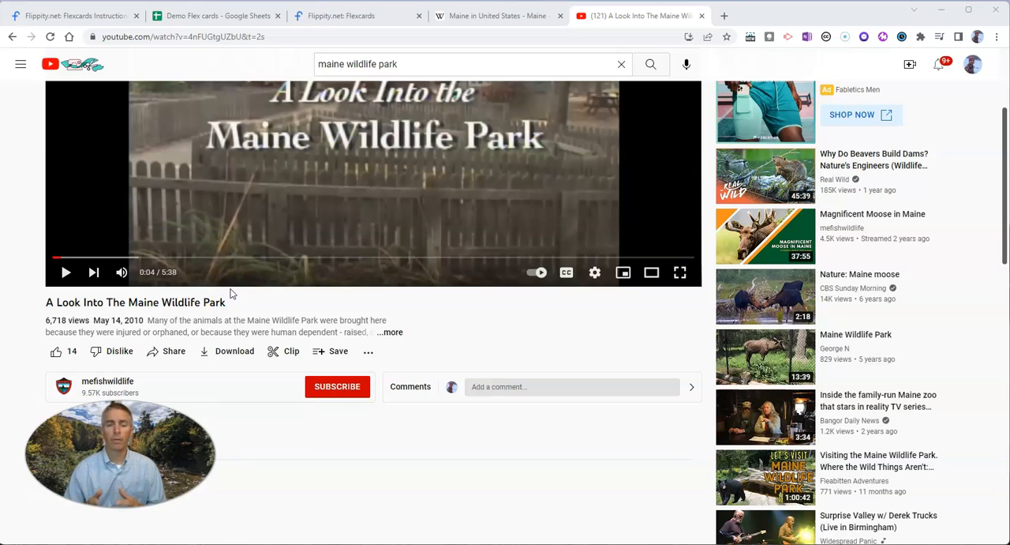
click(182, 36)
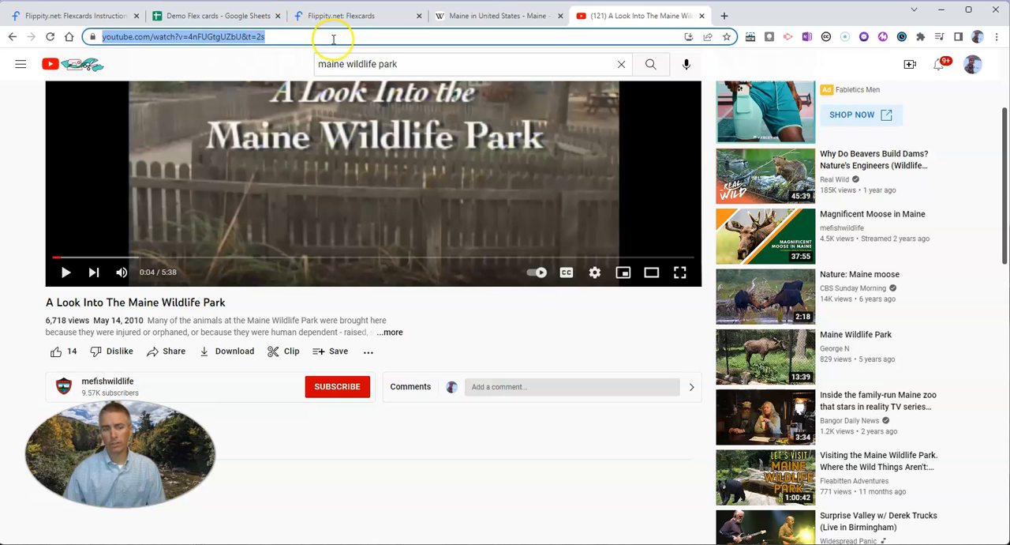
mouse_move(174, 350)
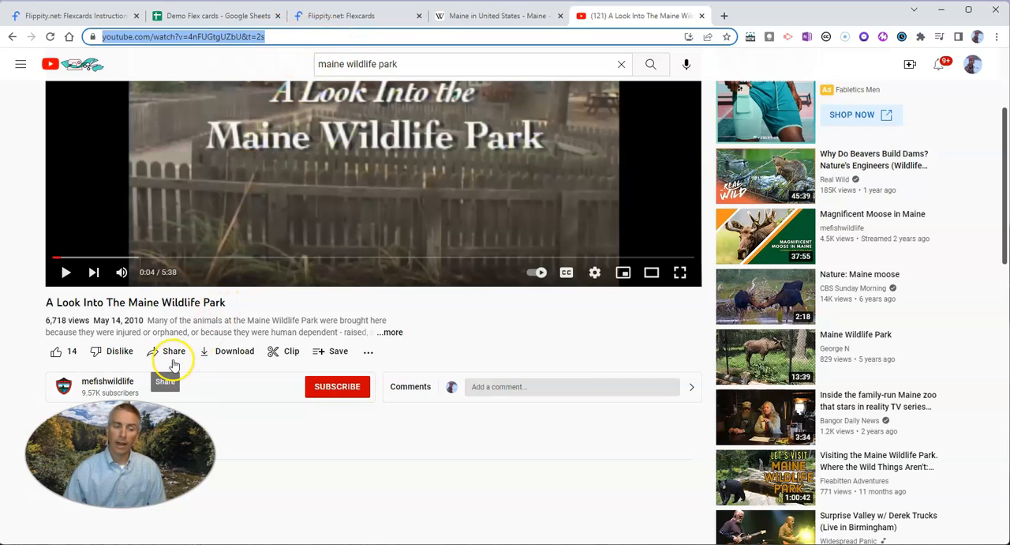
click(174, 350)
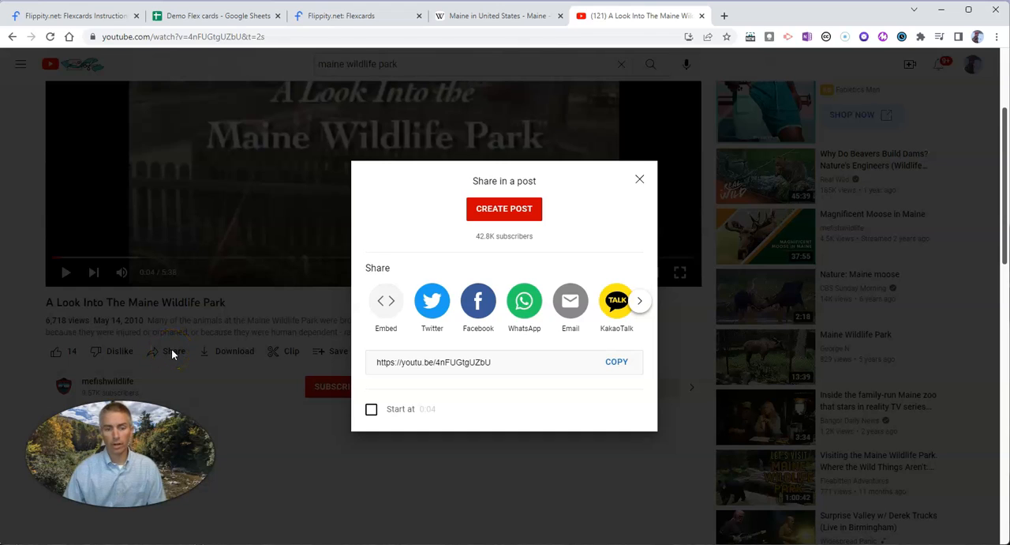
click(616, 362)
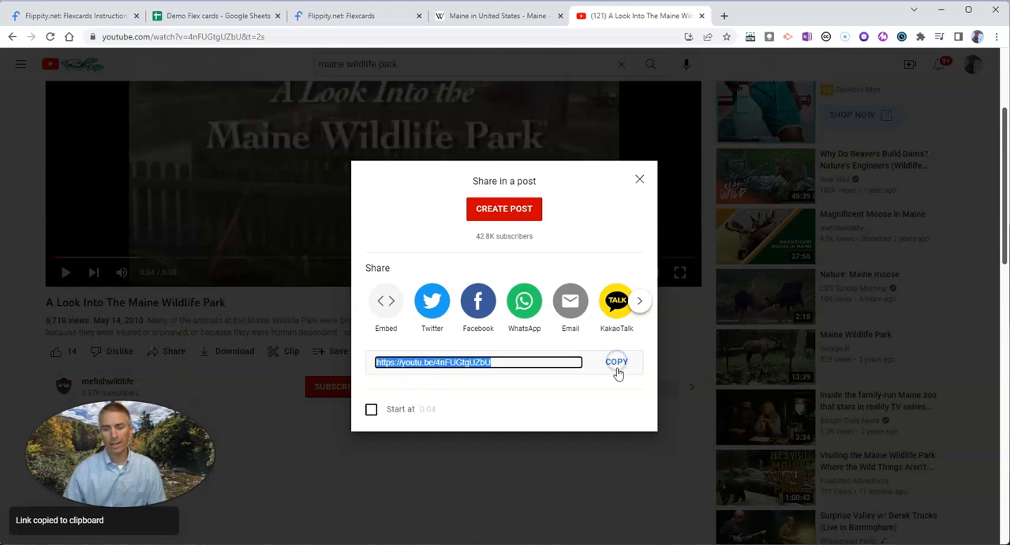
click(218, 15)
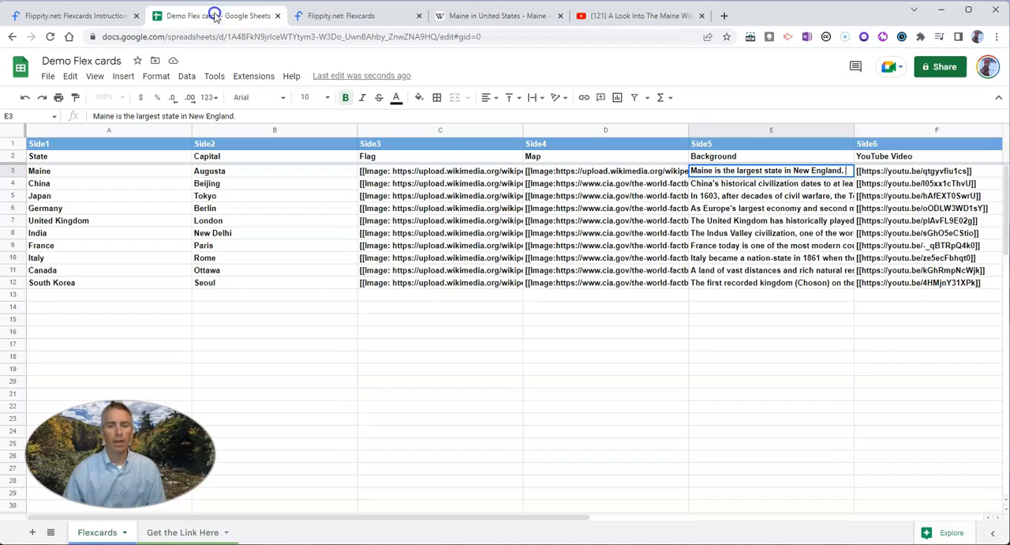
scroll(right, 3)
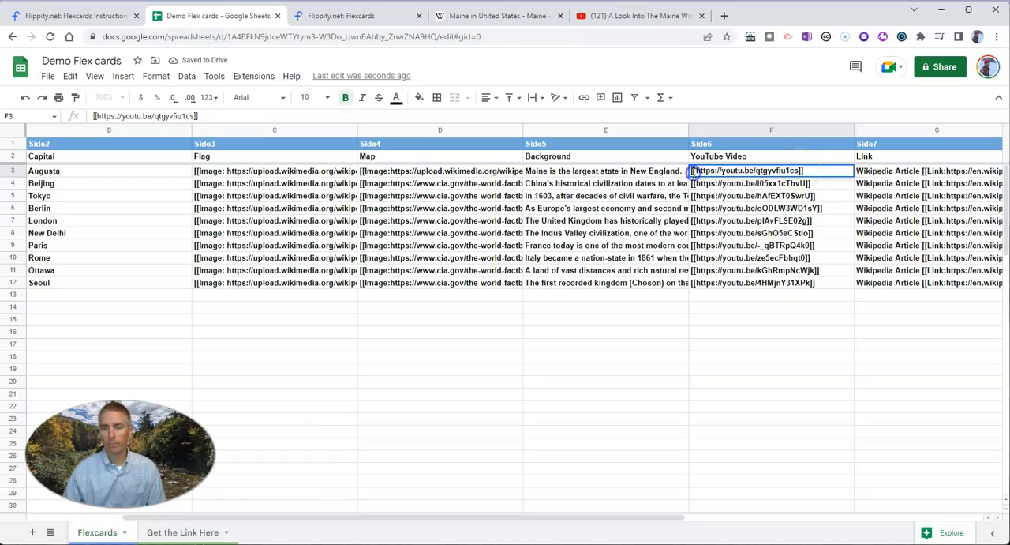
double_click(746, 171)
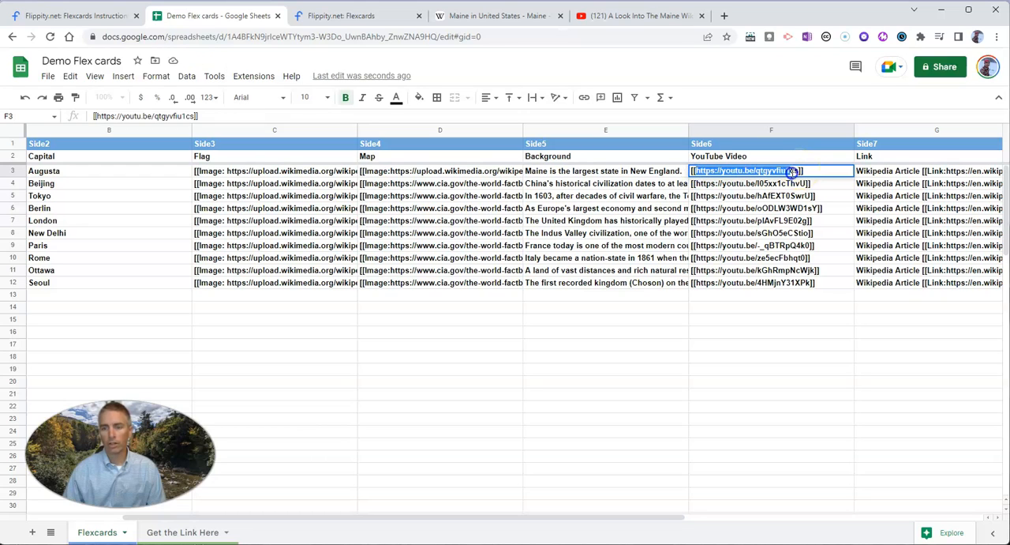
text([[https://youtu.be/4nFUGtgUZbU]])
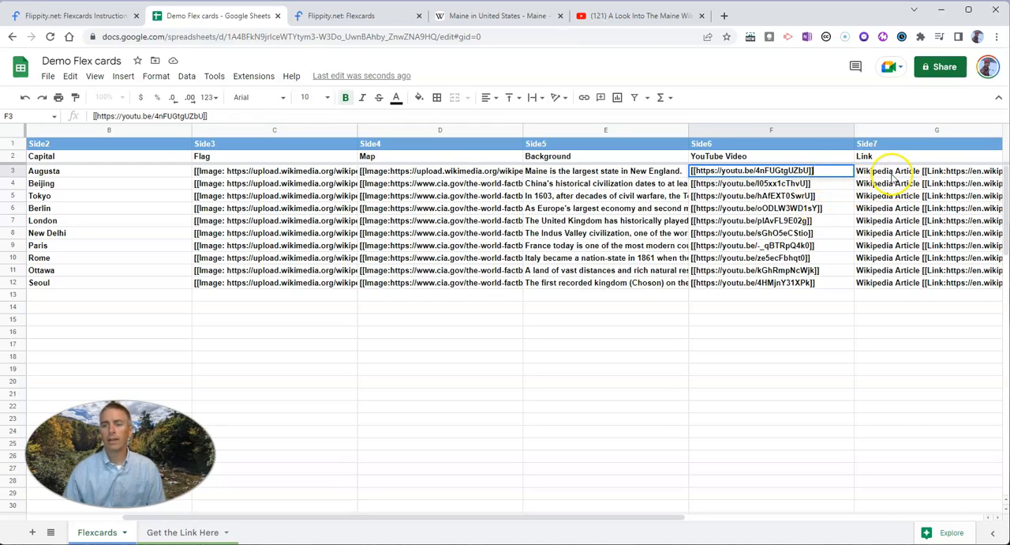
Replace the address in Link cell G3 with the Maine Wikipedia article URL
click(497, 16)
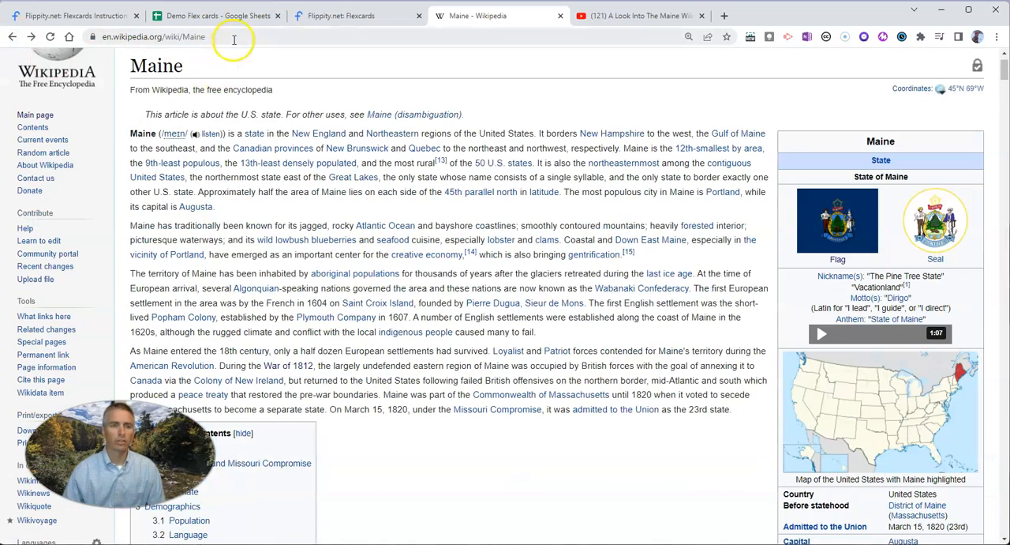
click(214, 16)
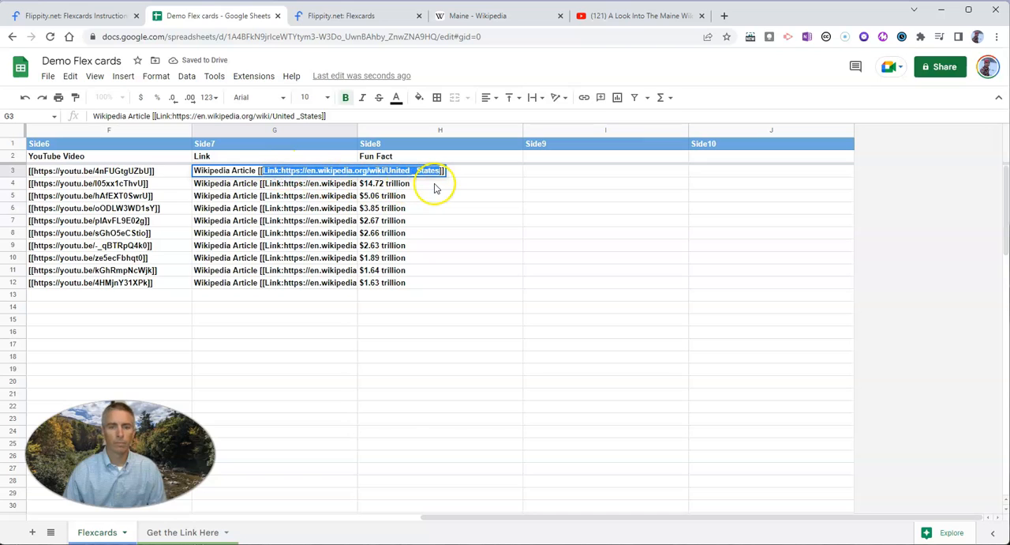
click(441, 170)
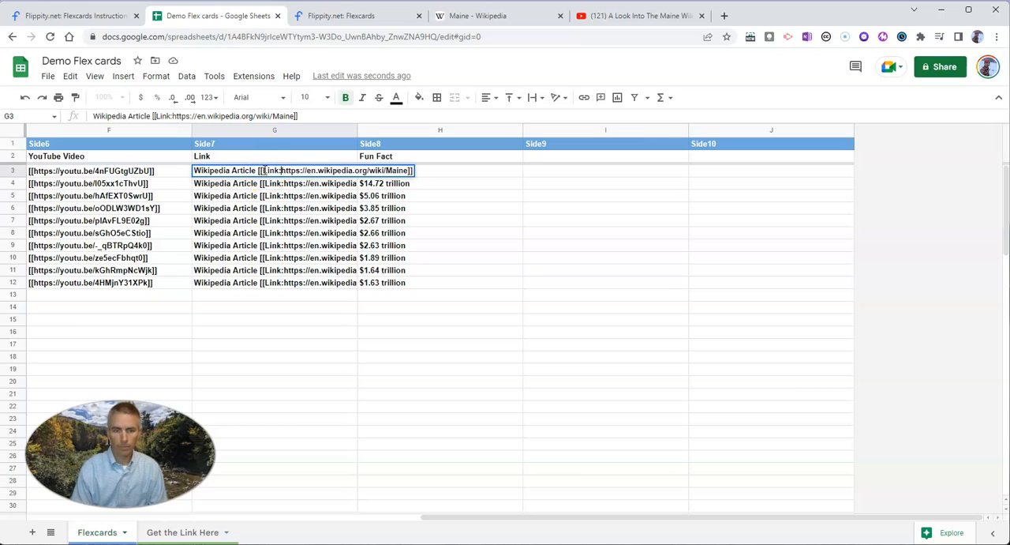
Rewrite Fun Fact cell H3 as 'Moxie is a soda pop that is popular in Maine.'
click(439, 171)
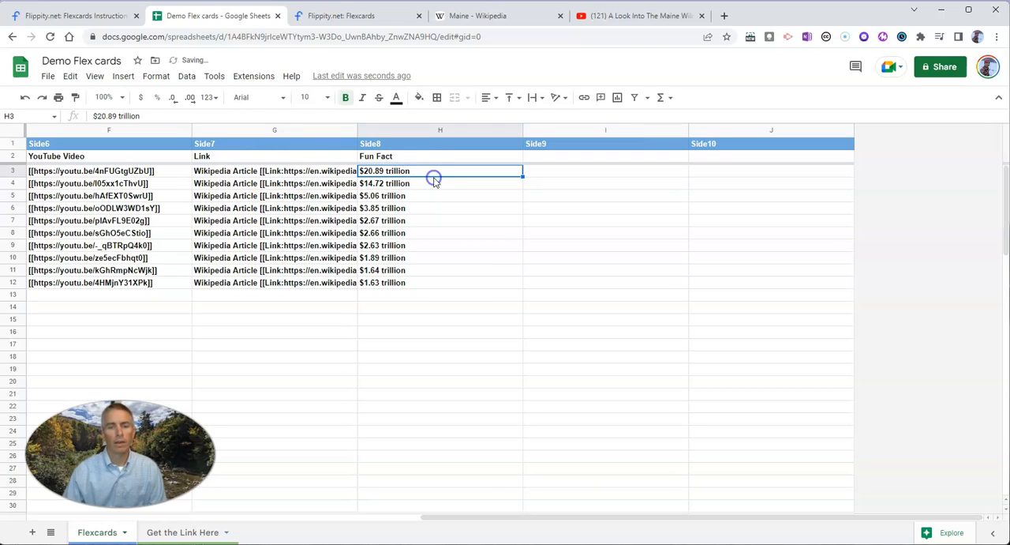
double_click(385, 171)
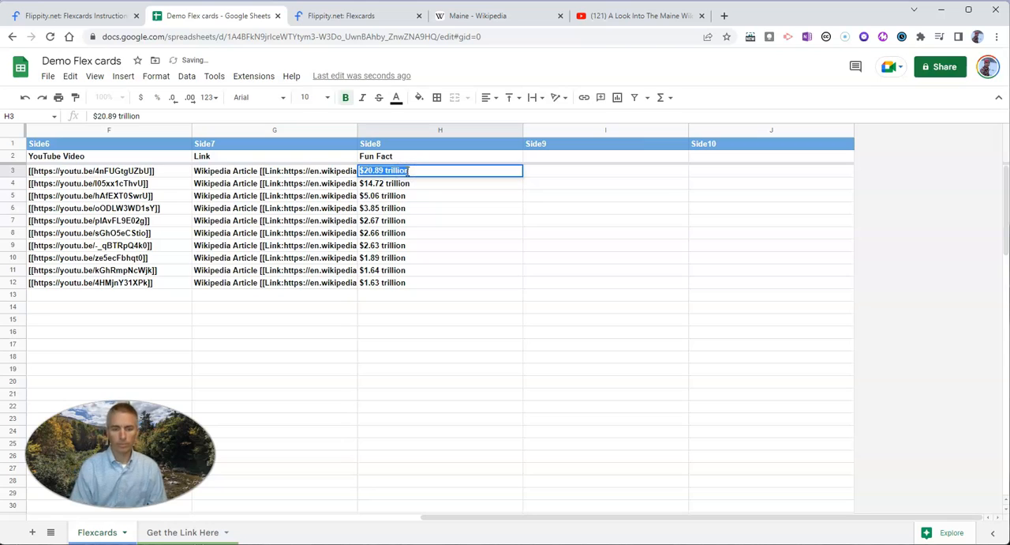
key(Delete)
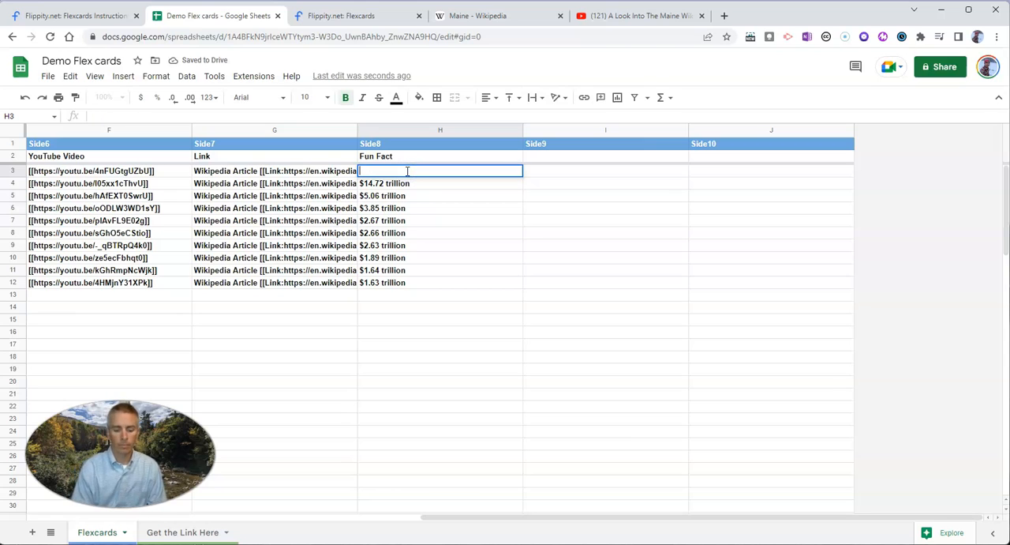
text(Moxie)
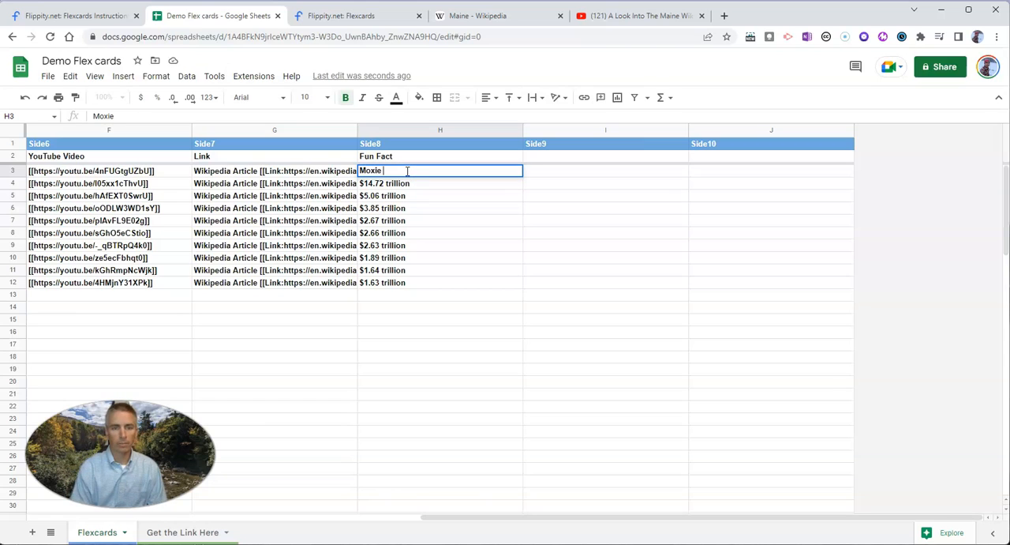
text(is a soda p)
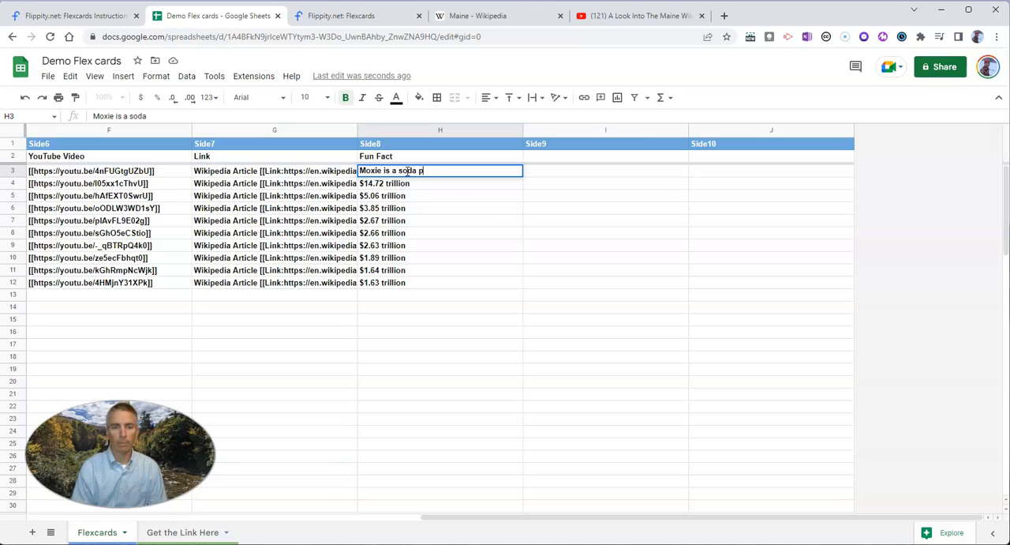
text(op that is p)
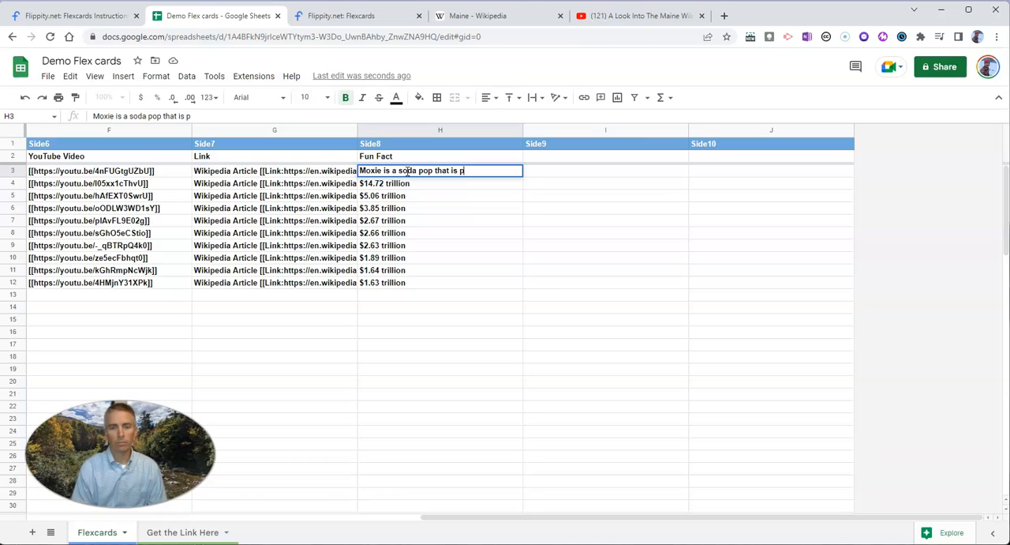
text(opular in)
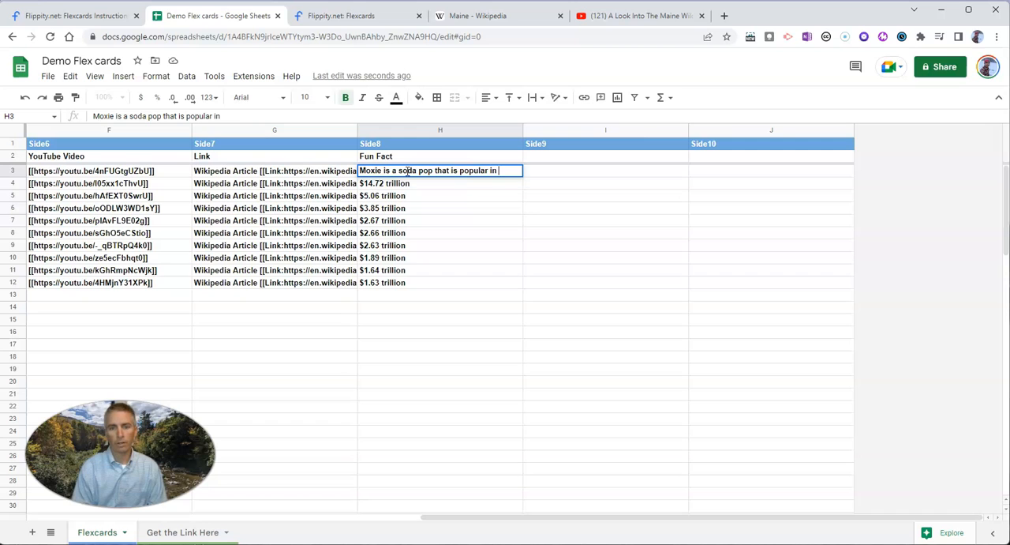
text(Maine.)
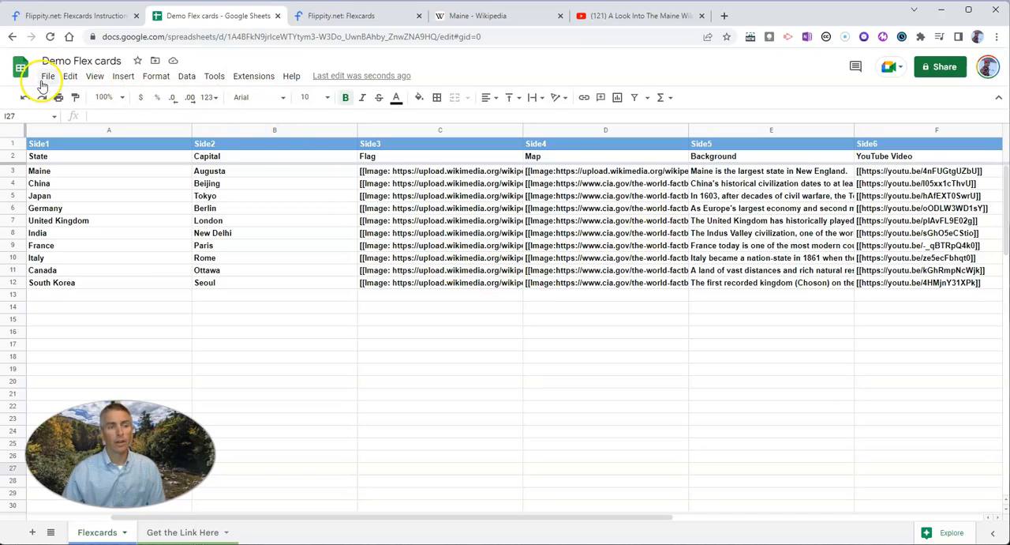
Publish the Demo Flex cards spreadsheet to the web via File > Share, producing a public link
click(48, 75)
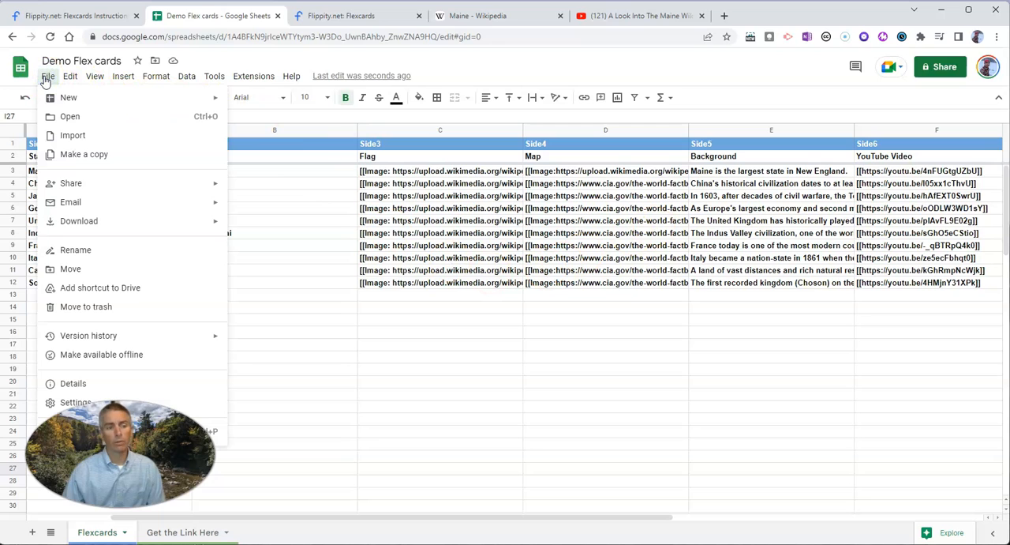
mouse_move(71, 184)
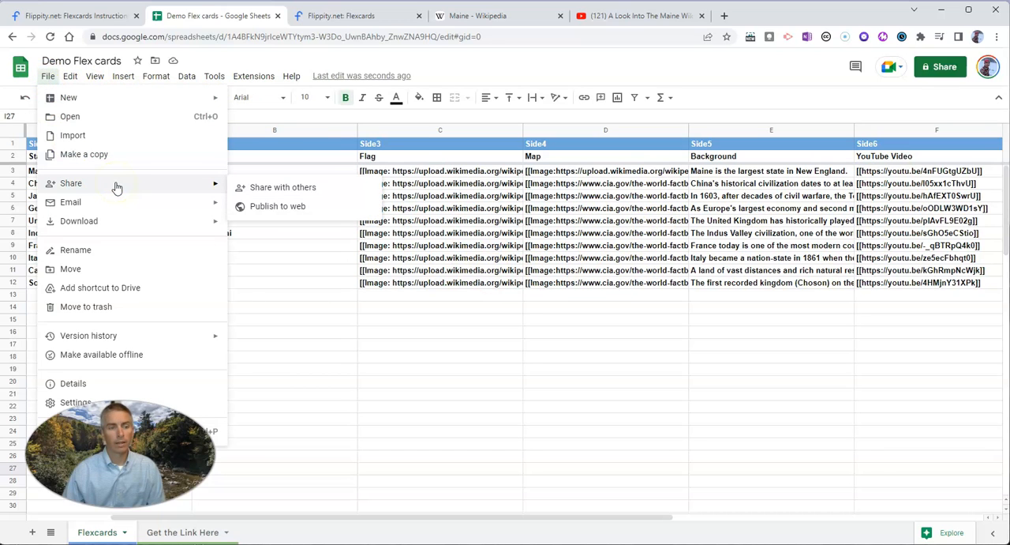
mouse_move(277, 205)
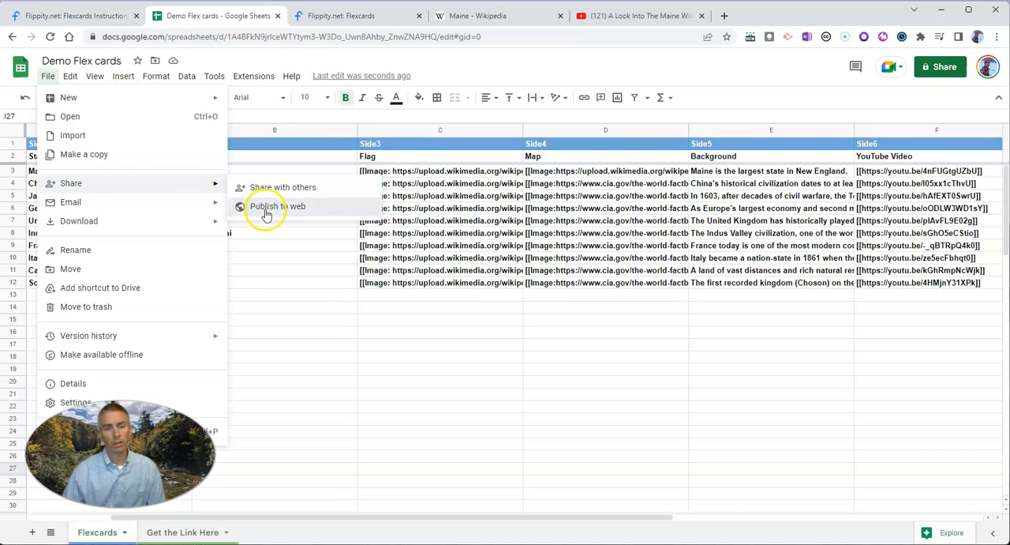
click(385, 346)
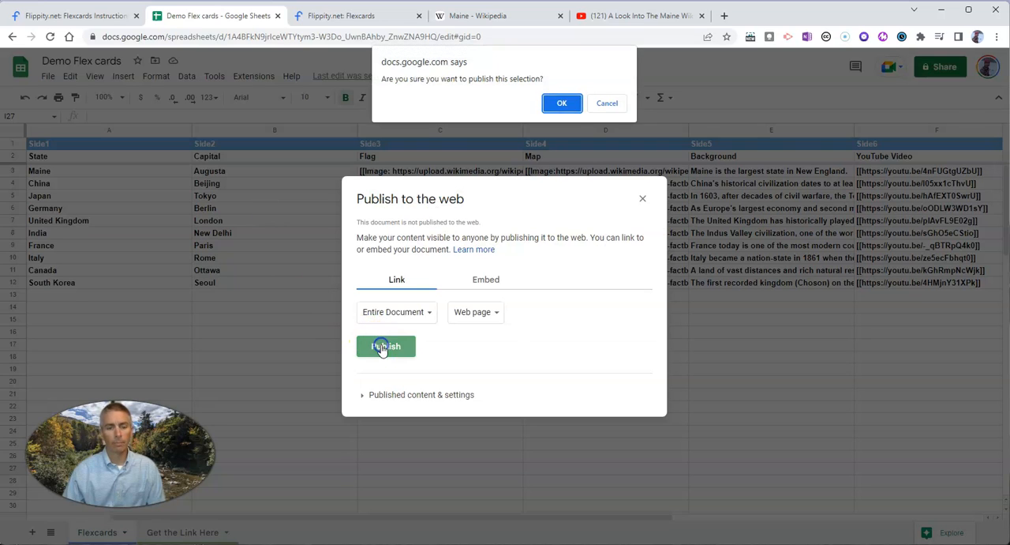
click(562, 103)
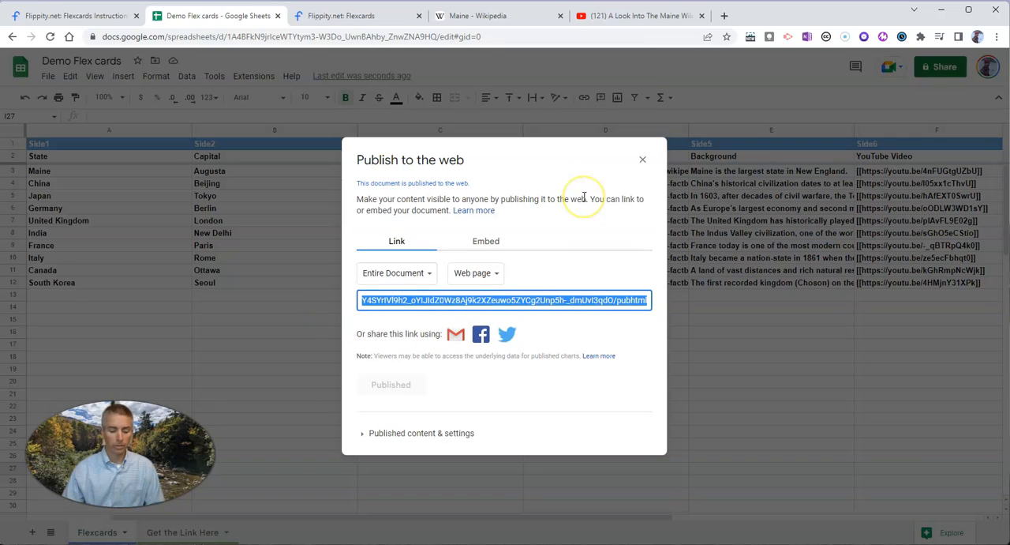
click(643, 158)
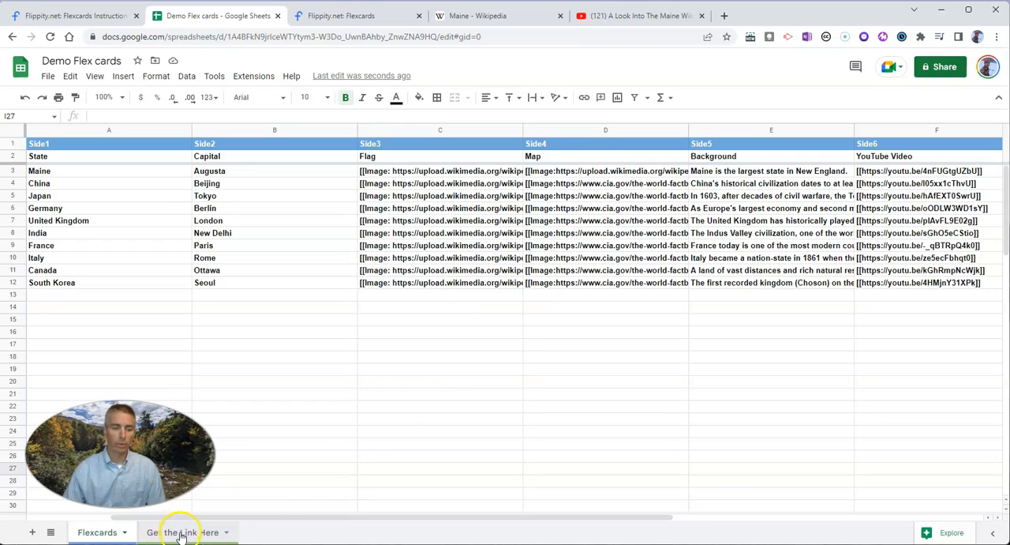
Launch the Flippity deck from the Get the Link Here sheet and flip through Maine, Augusta and Maine's flag
click(183, 531)
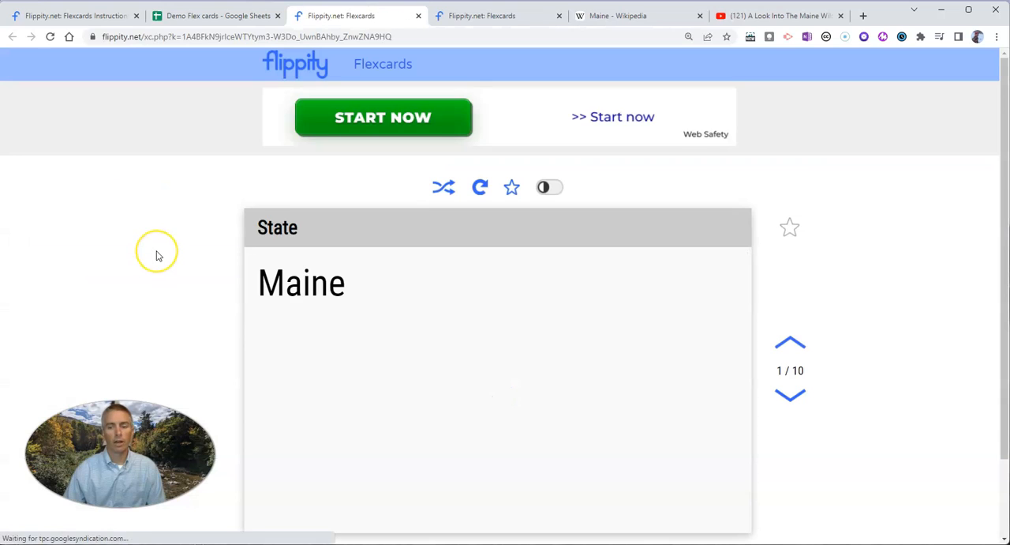
scroll(down, 3)
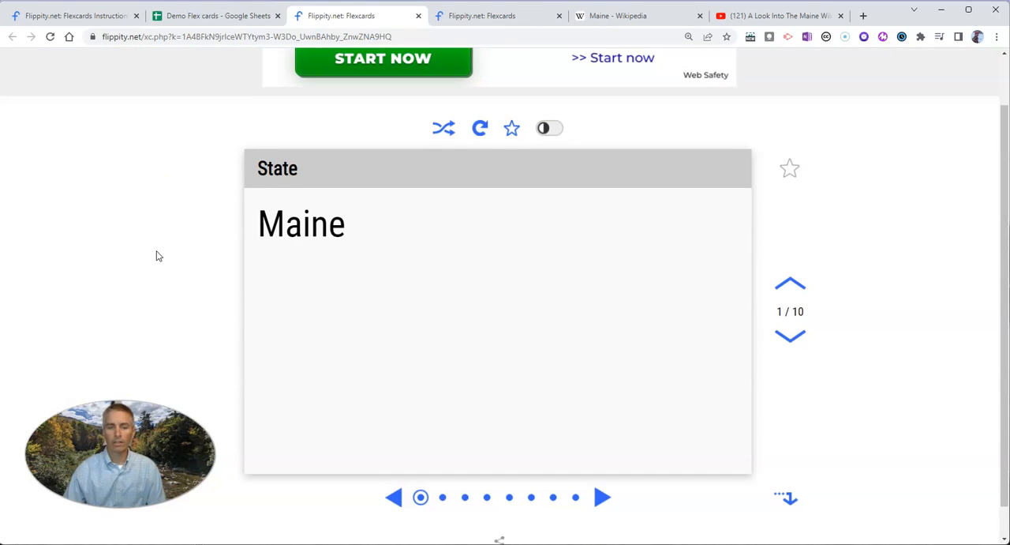
click(603, 496)
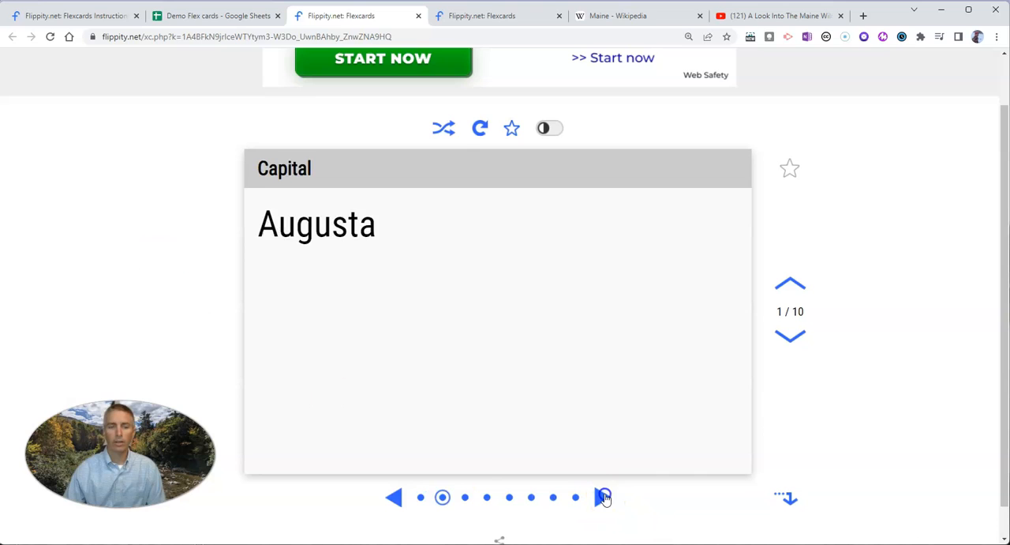
click(605, 496)
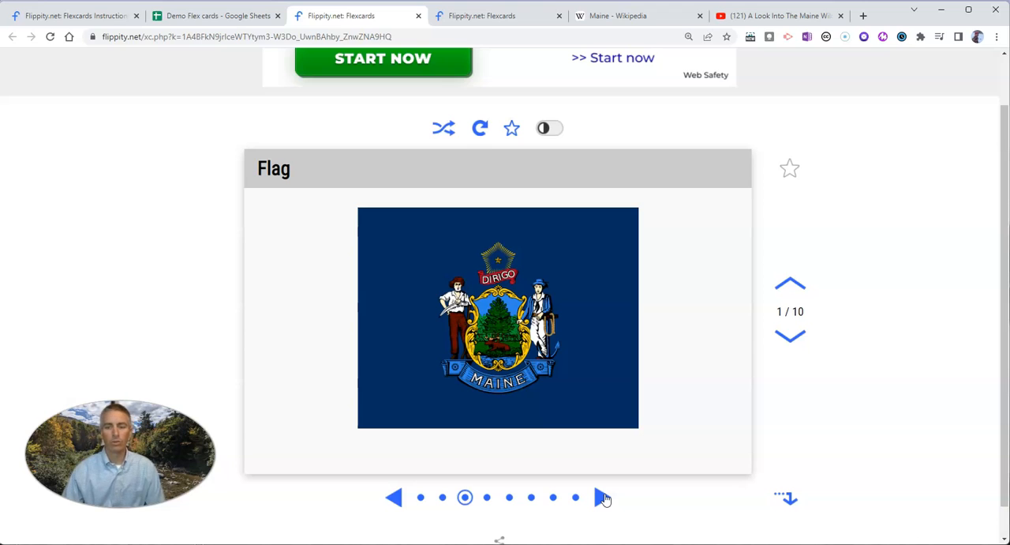
Advance to China's card, then return to the spreadsheet
click(789, 334)
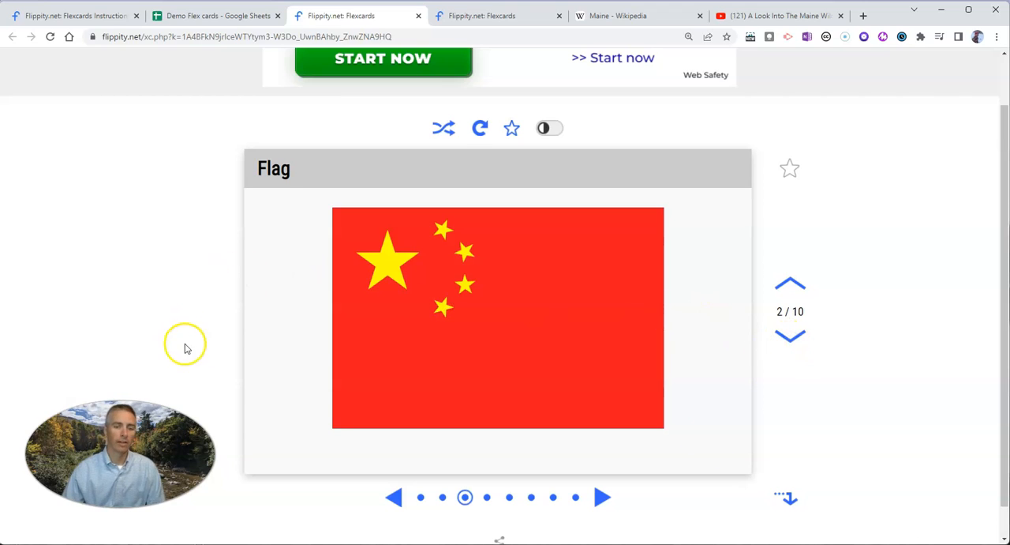
click(213, 16)
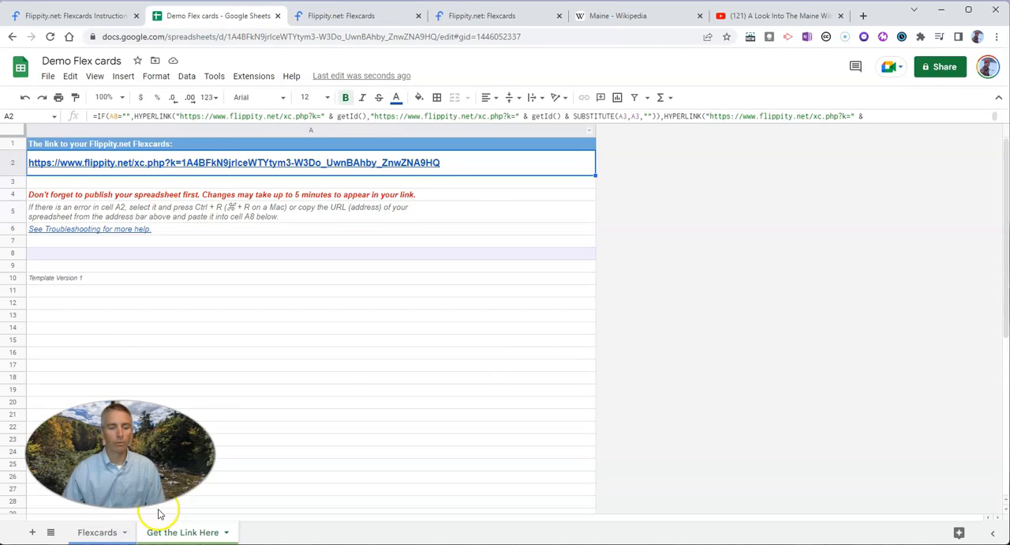
Revisit the Flexcards sheet, then return Flippity to card 1 showing Maine's flag
click(98, 530)
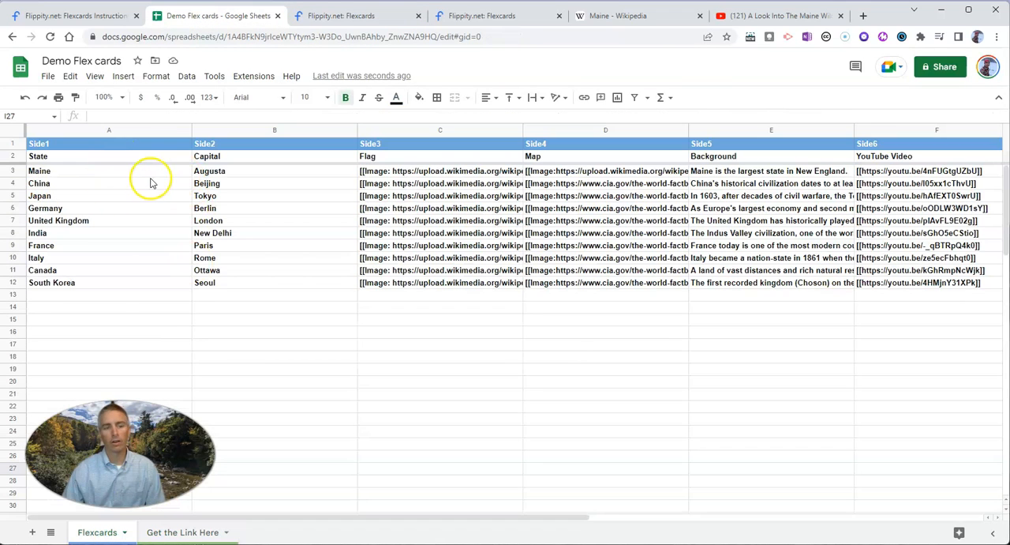
click(356, 16)
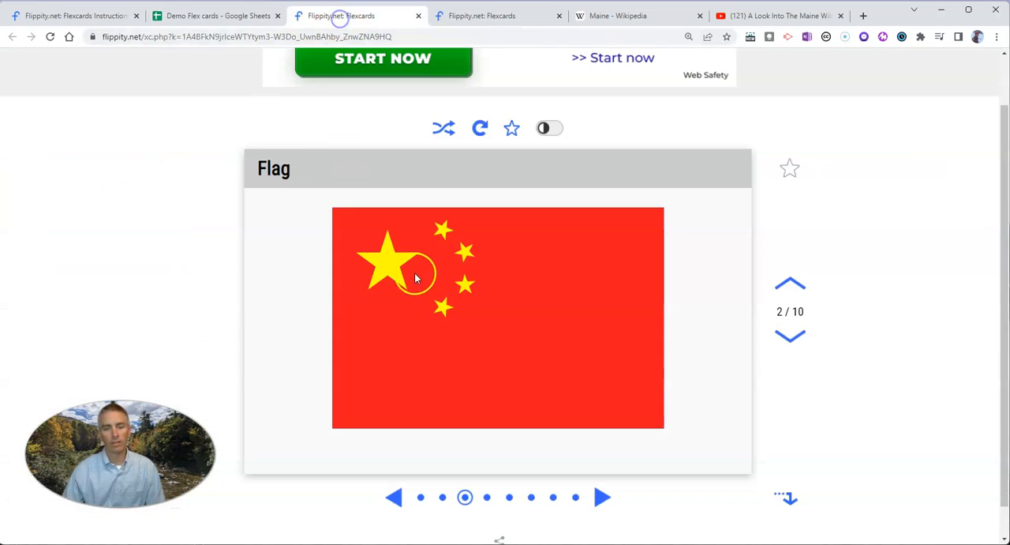
click(213, 15)
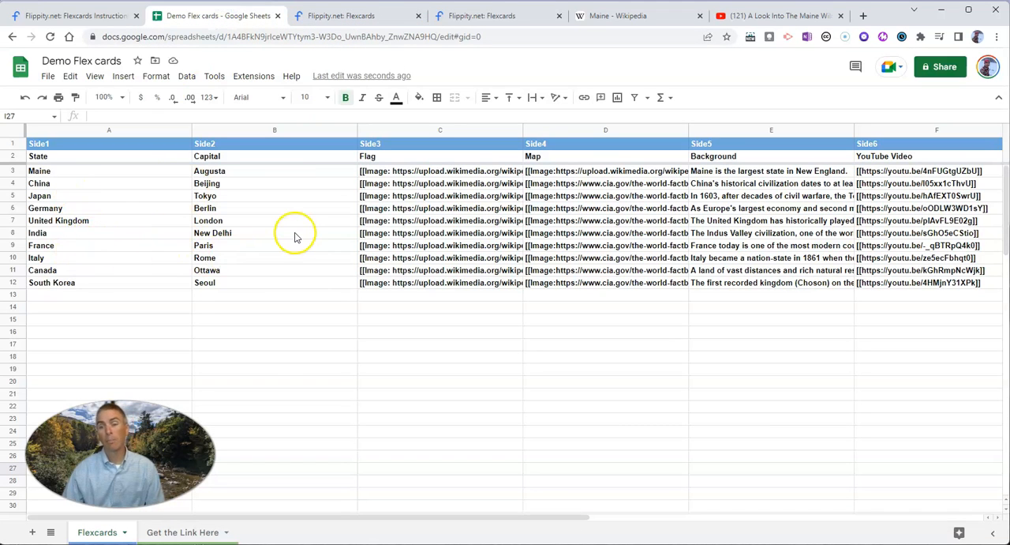
mouse_move(600, 213)
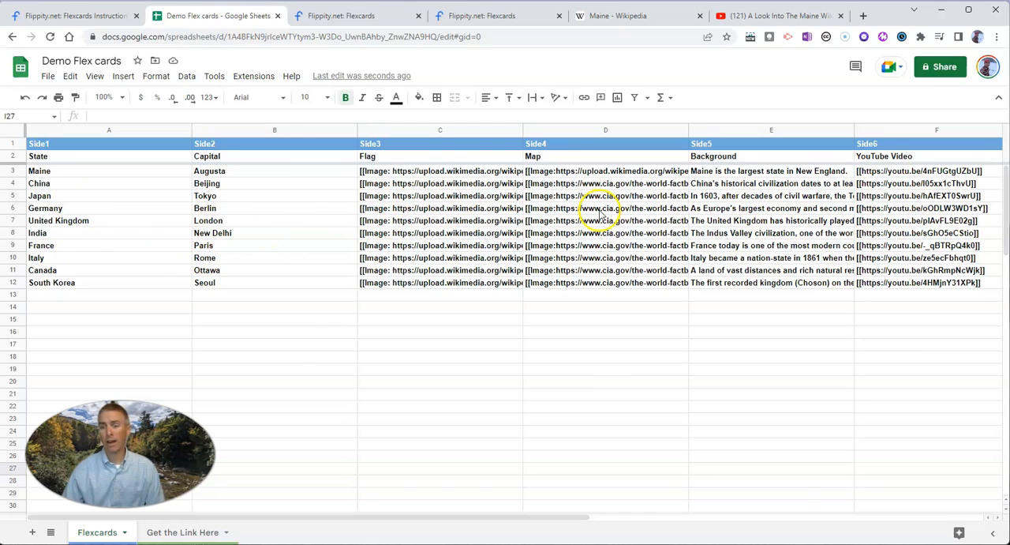
click(355, 16)
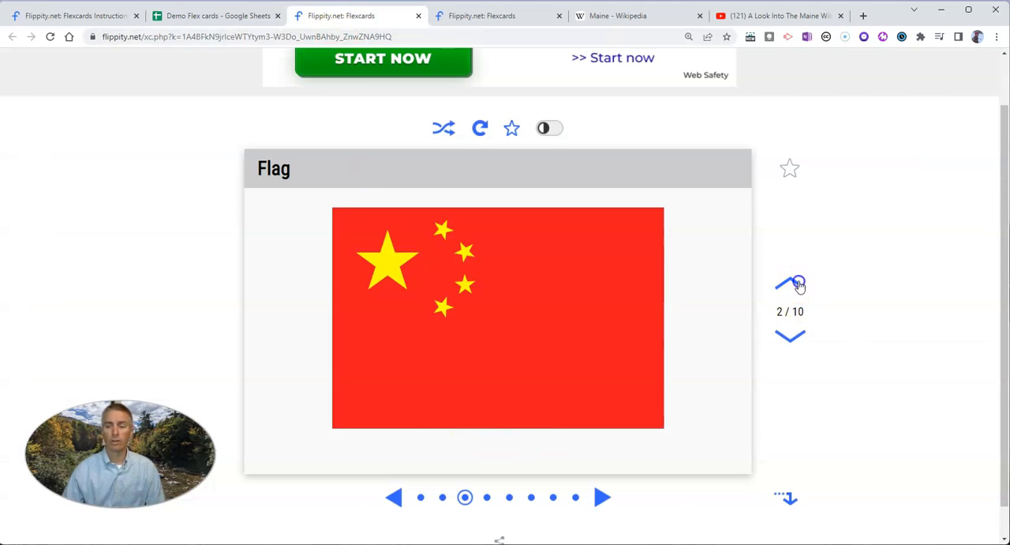
click(789, 283)
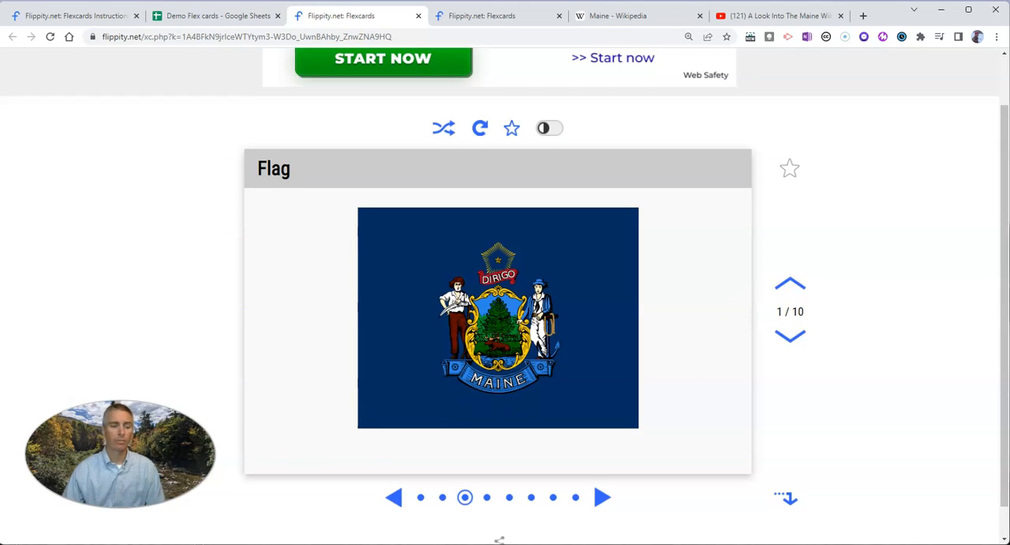